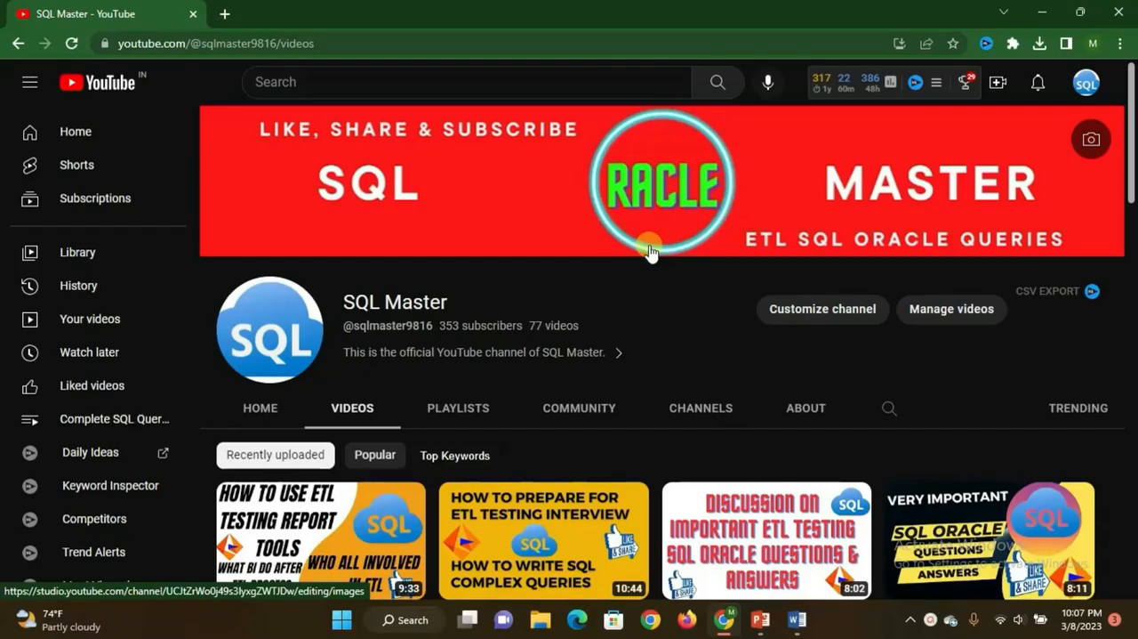
pyautogui.moveTo(639, 256)
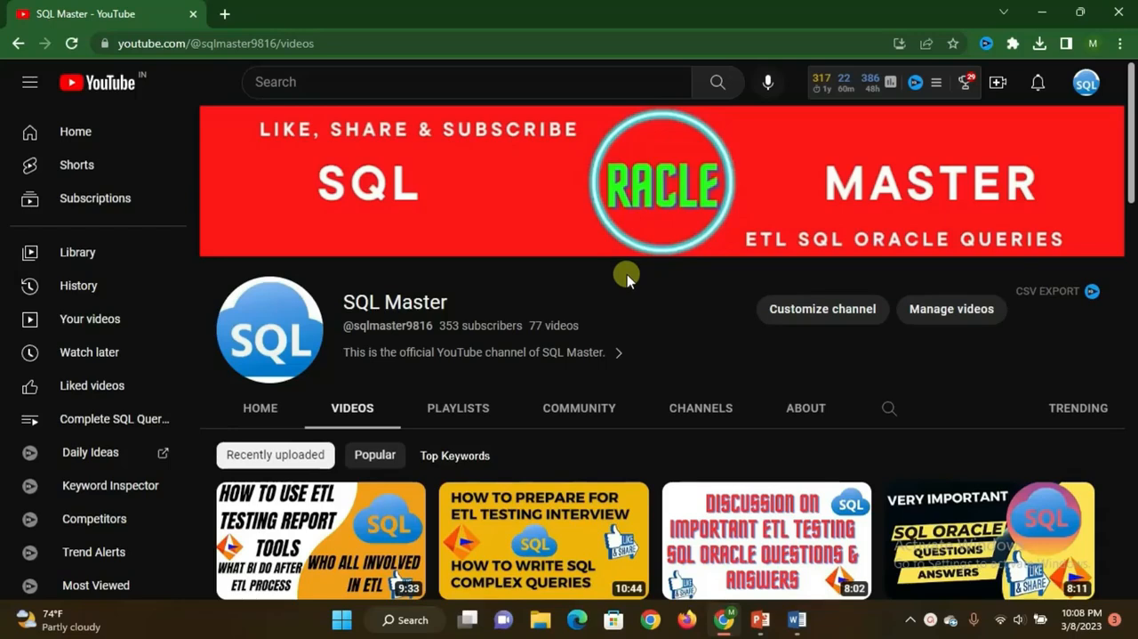
pyautogui.moveTo(674, 311)
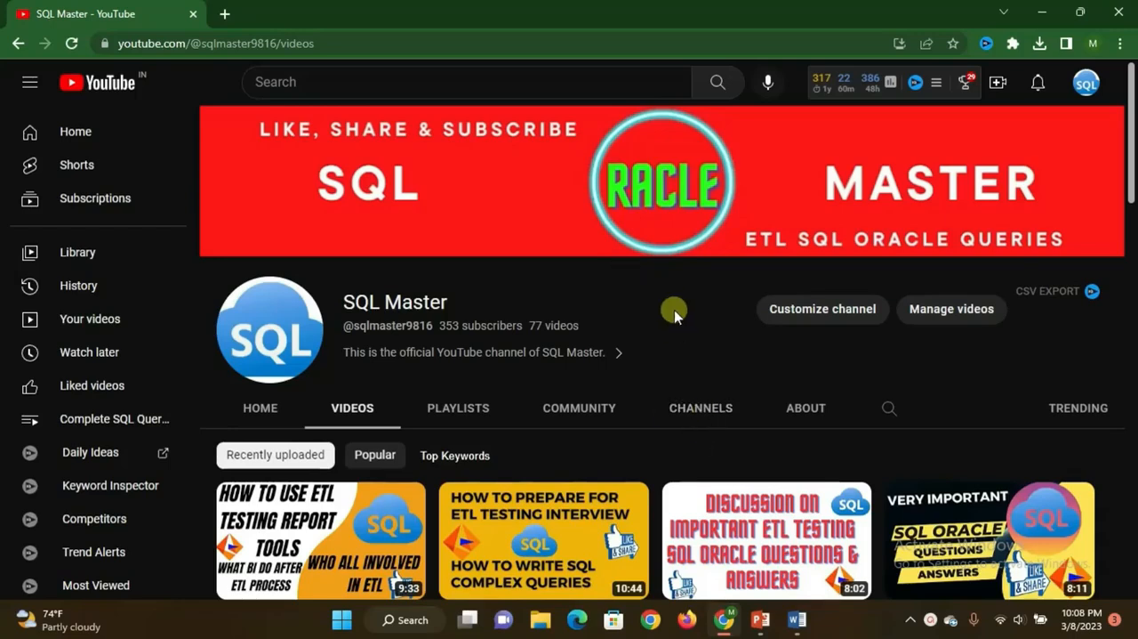
pyautogui.moveTo(665, 278)
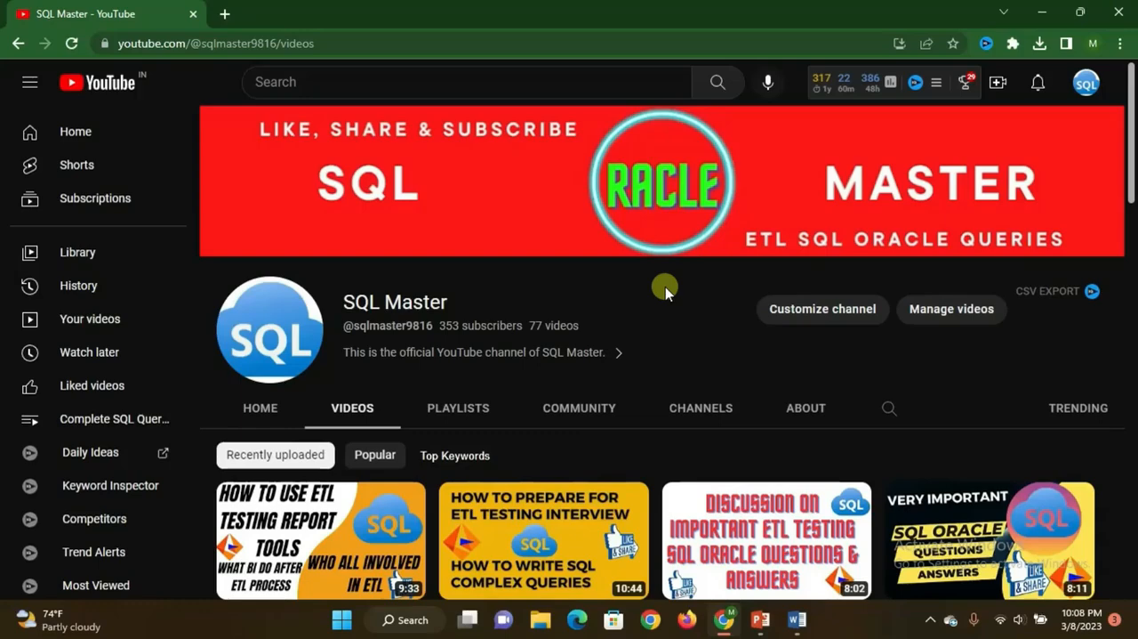
# Play the ETL resume tips presentation as a slide show from the beginning.
pyautogui.click(759, 619)
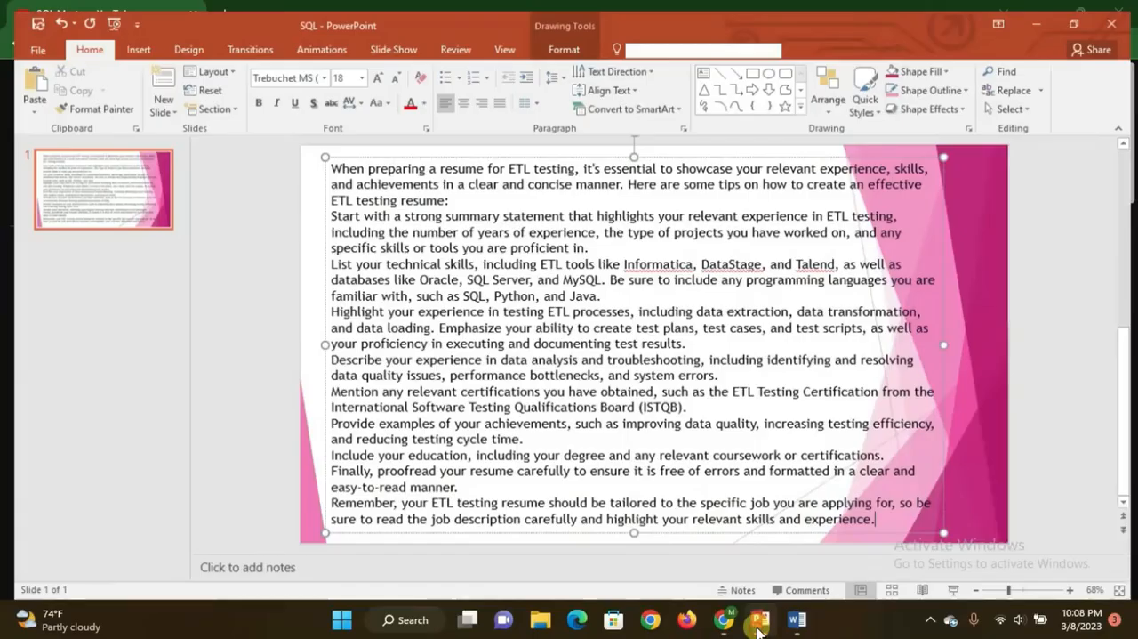
pyautogui.click(387, 38)
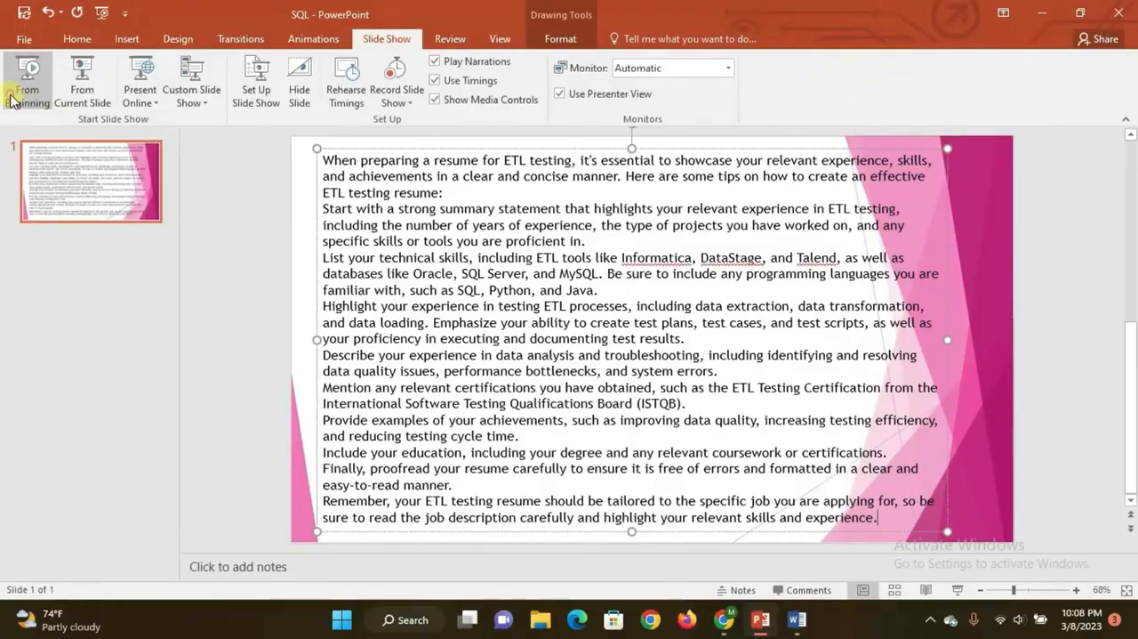
pyautogui.click(29, 78)
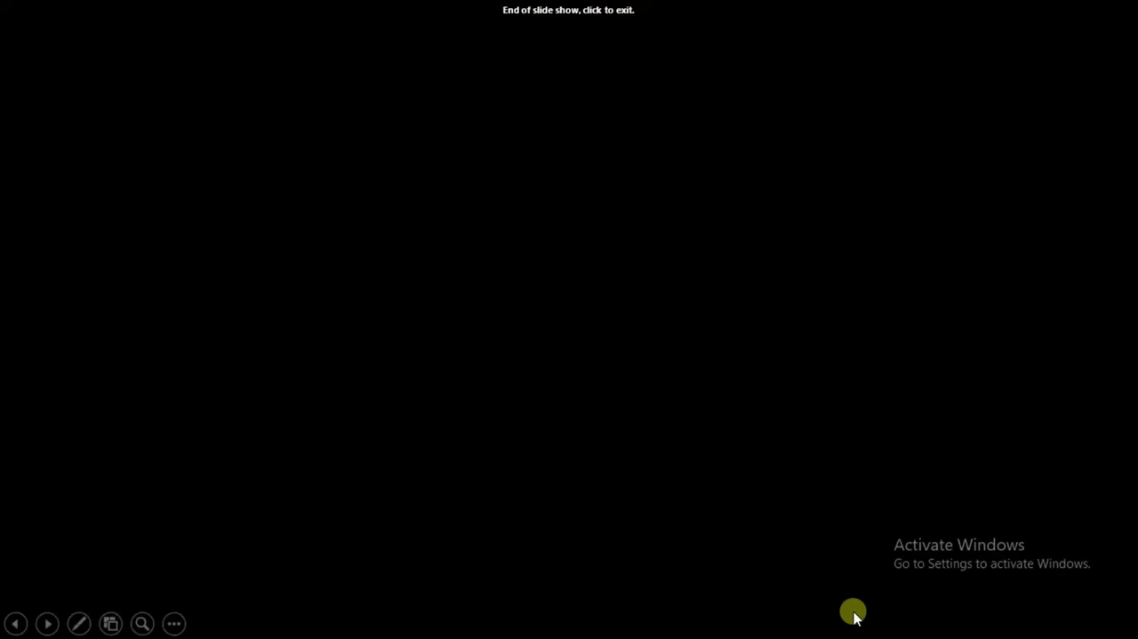
# Exit the finished slide show and bring up the Final CV resume in Word.
pyautogui.click(853, 611)
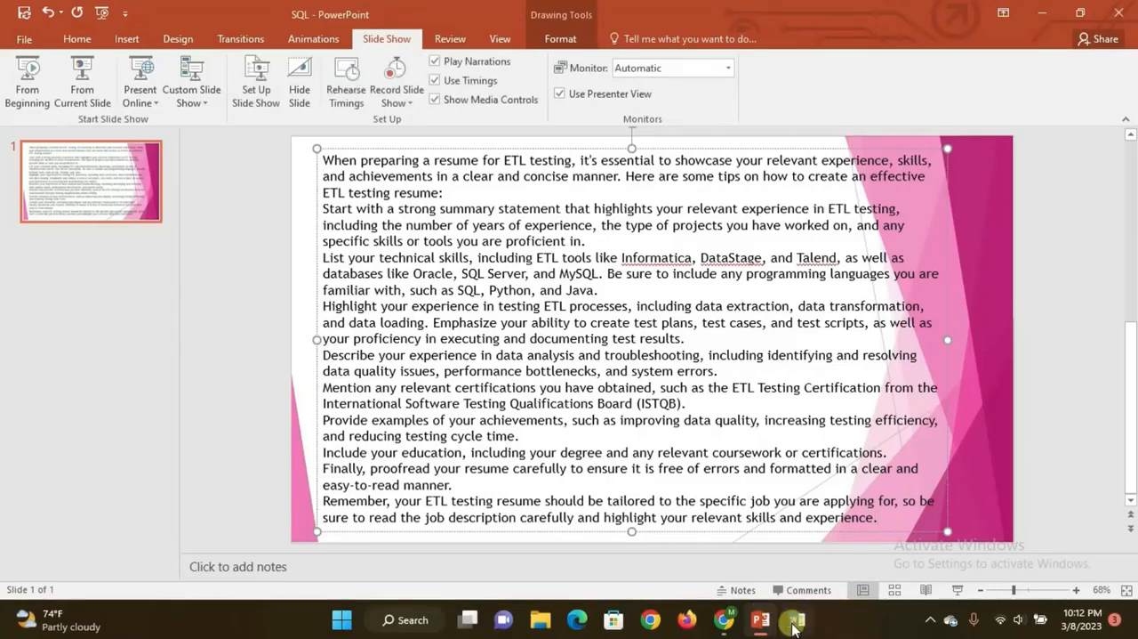
pyautogui.click(795, 619)
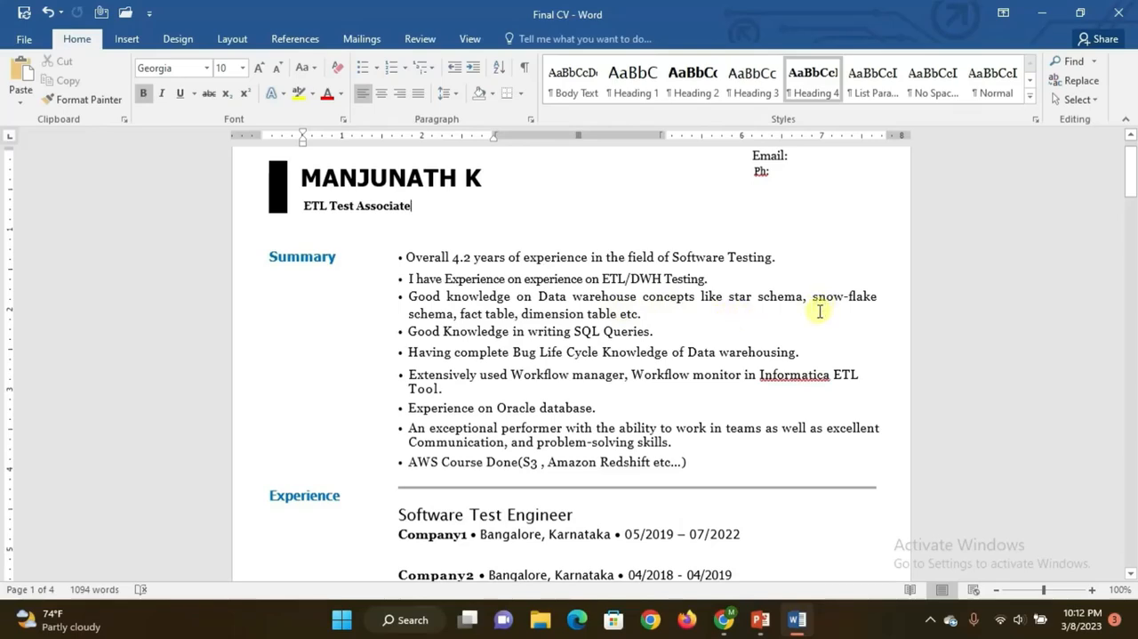
pyautogui.moveTo(511, 331)
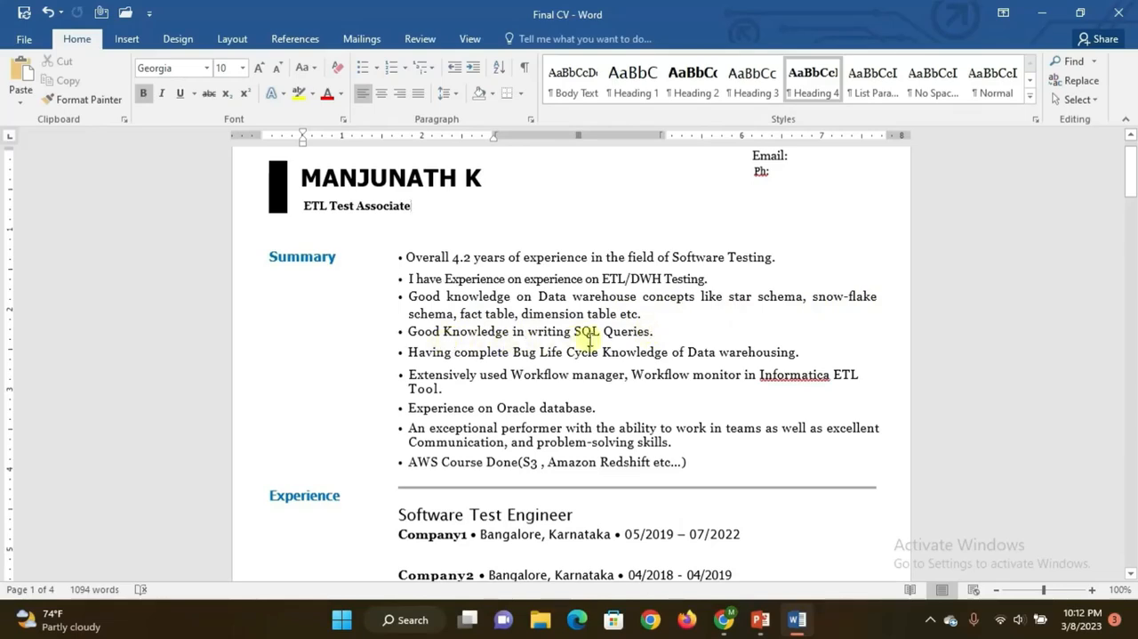
pyautogui.moveTo(537, 372)
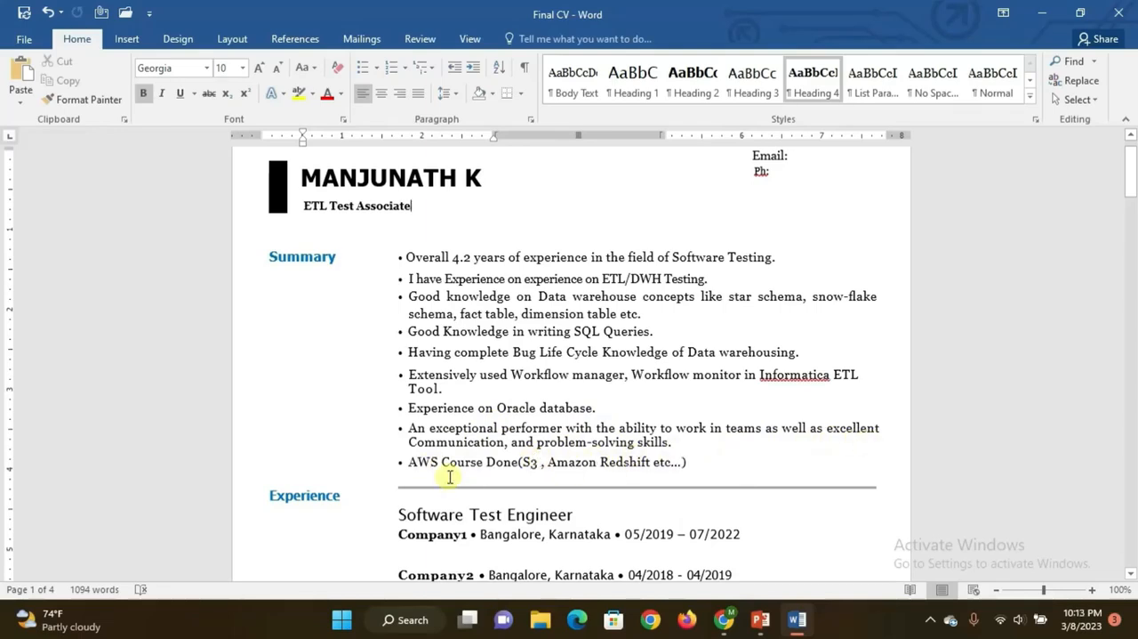
pyautogui.moveTo(538, 476)
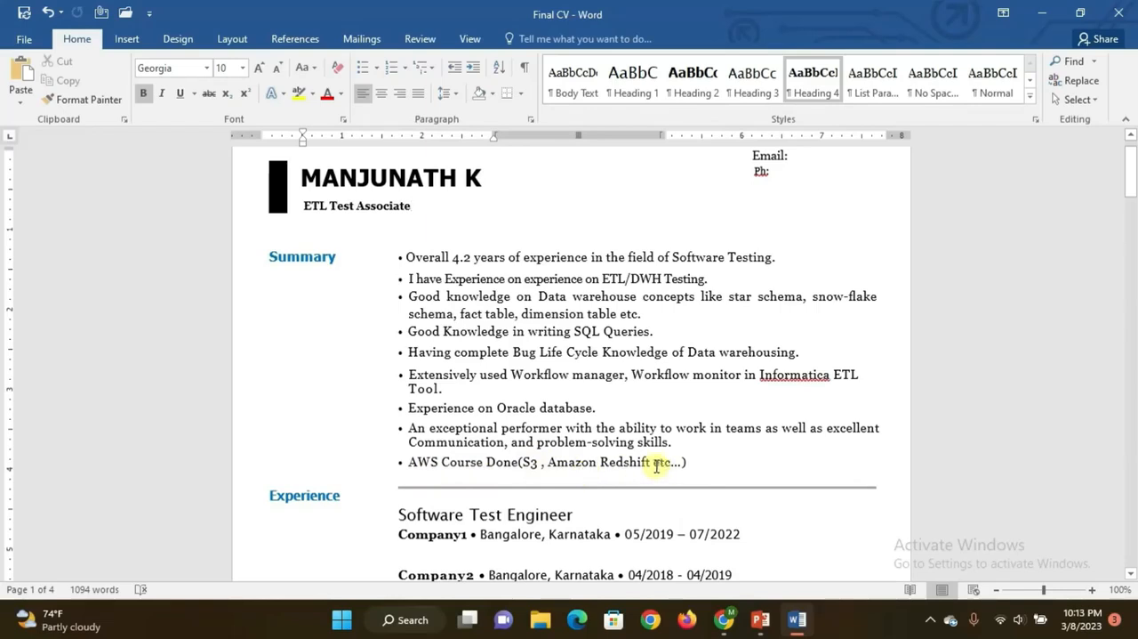
pyautogui.moveTo(673, 469)
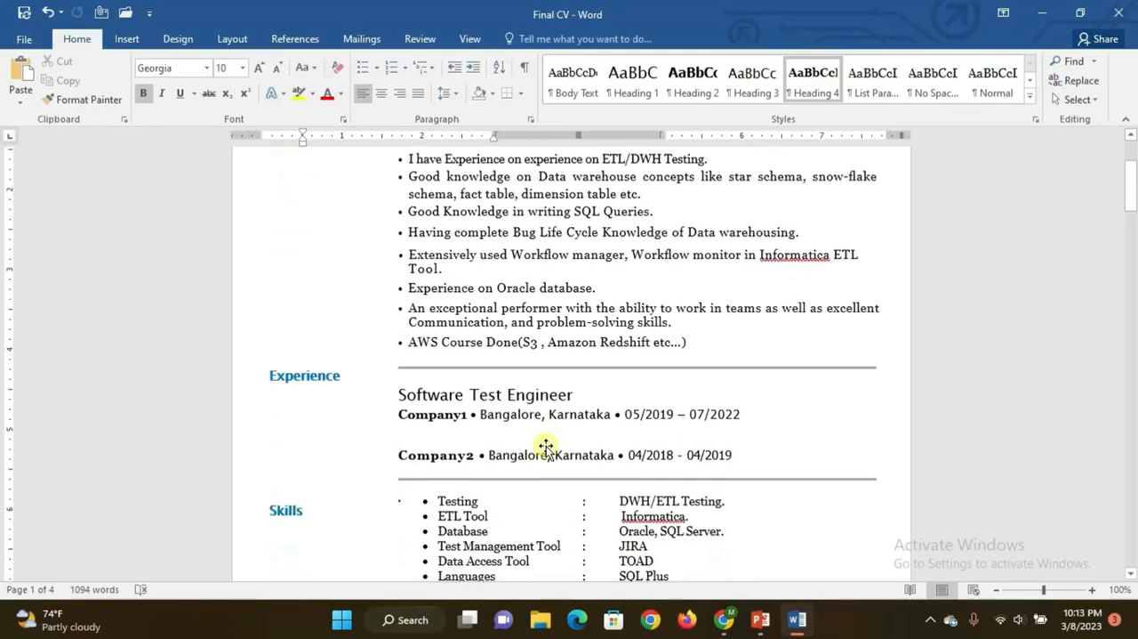
# Scroll past the Skills list to Education and the top of Projects.
pyautogui.scroll(-3)
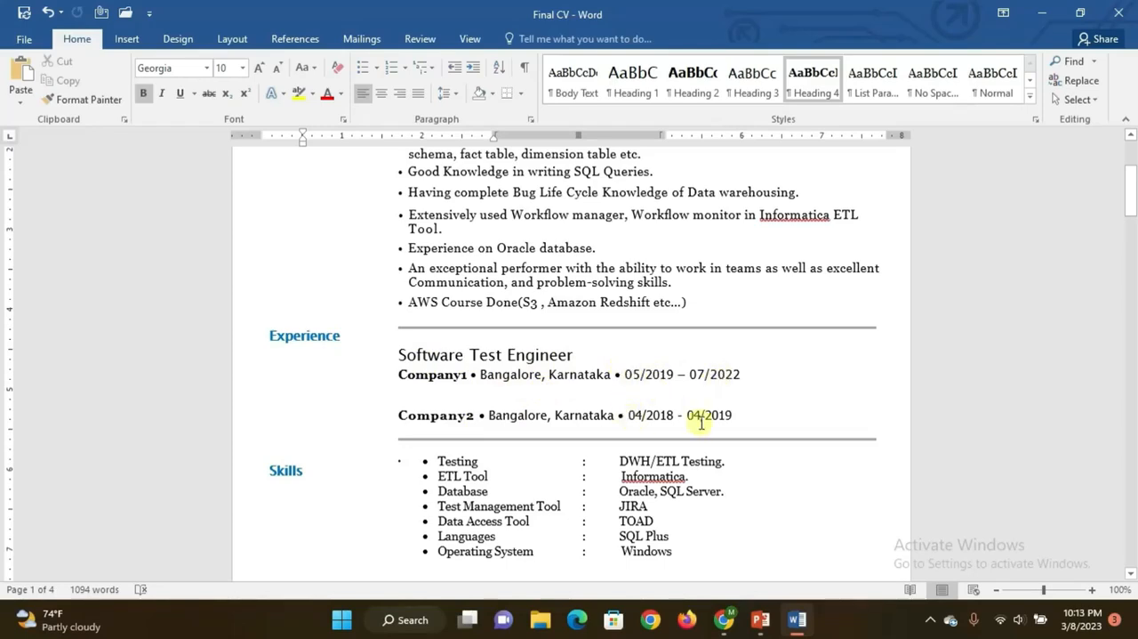
pyautogui.scroll(-3)
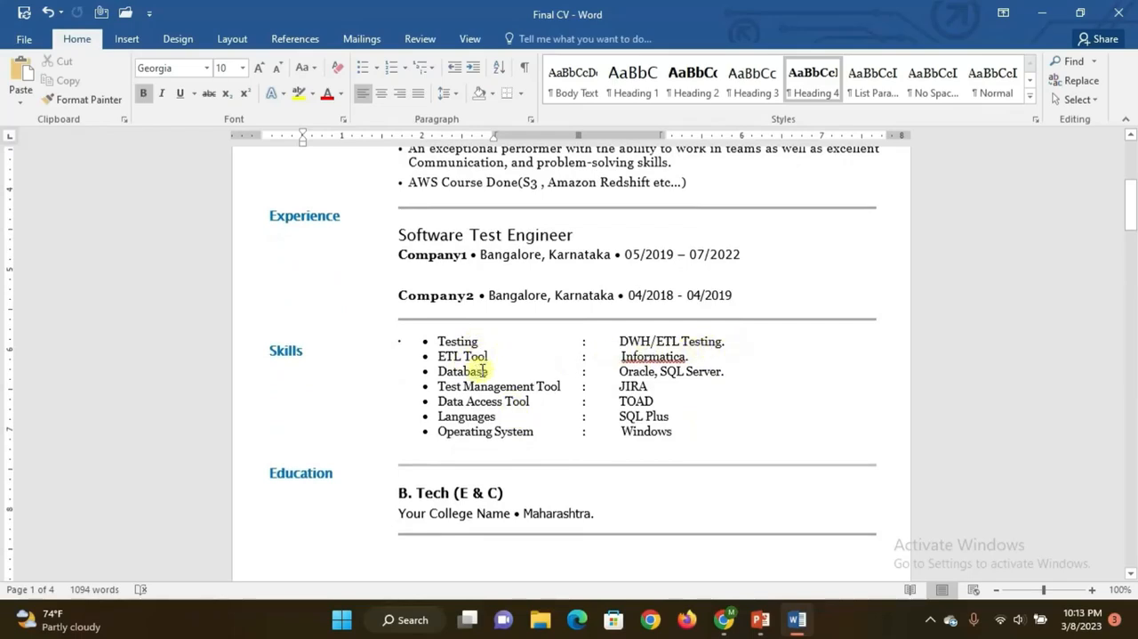
pyautogui.moveTo(527, 372)
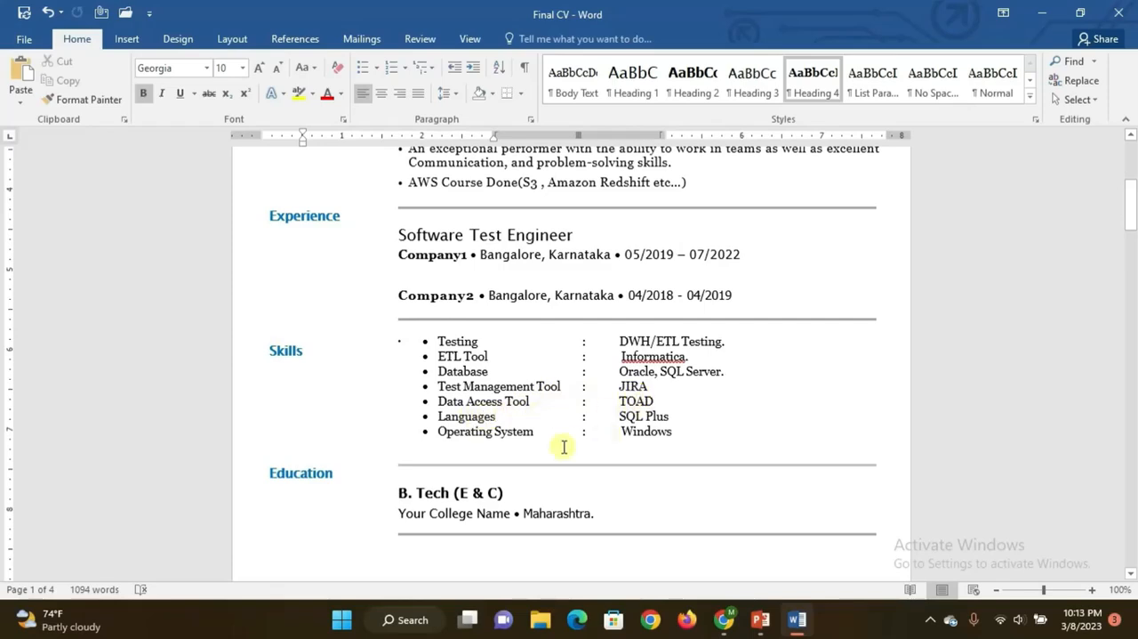
pyautogui.moveTo(678, 415)
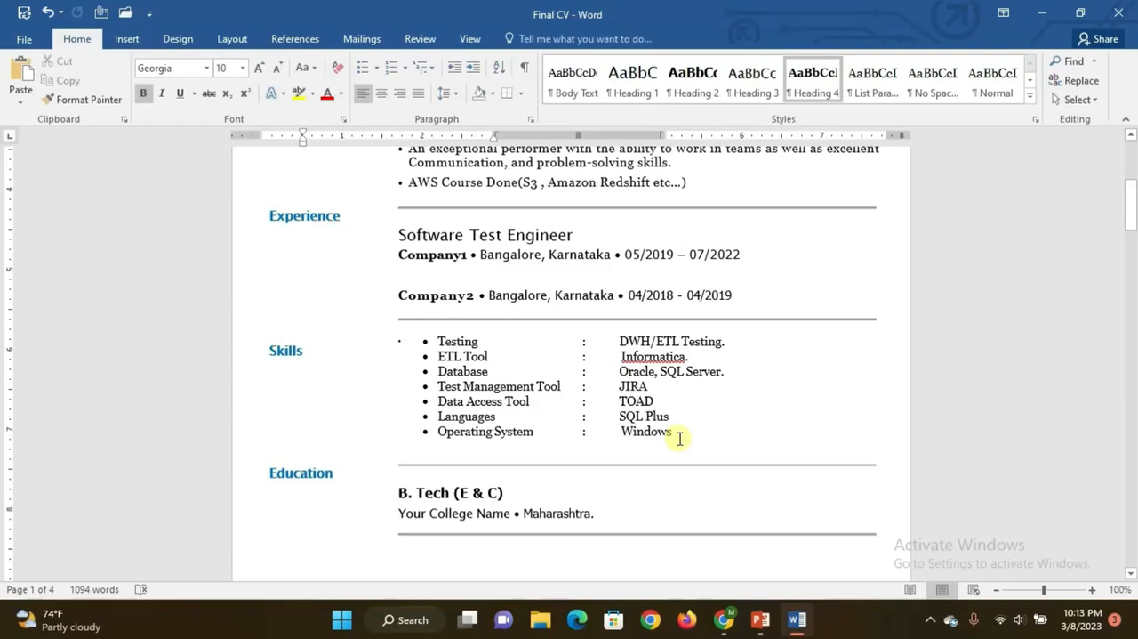
pyautogui.scroll(-3)
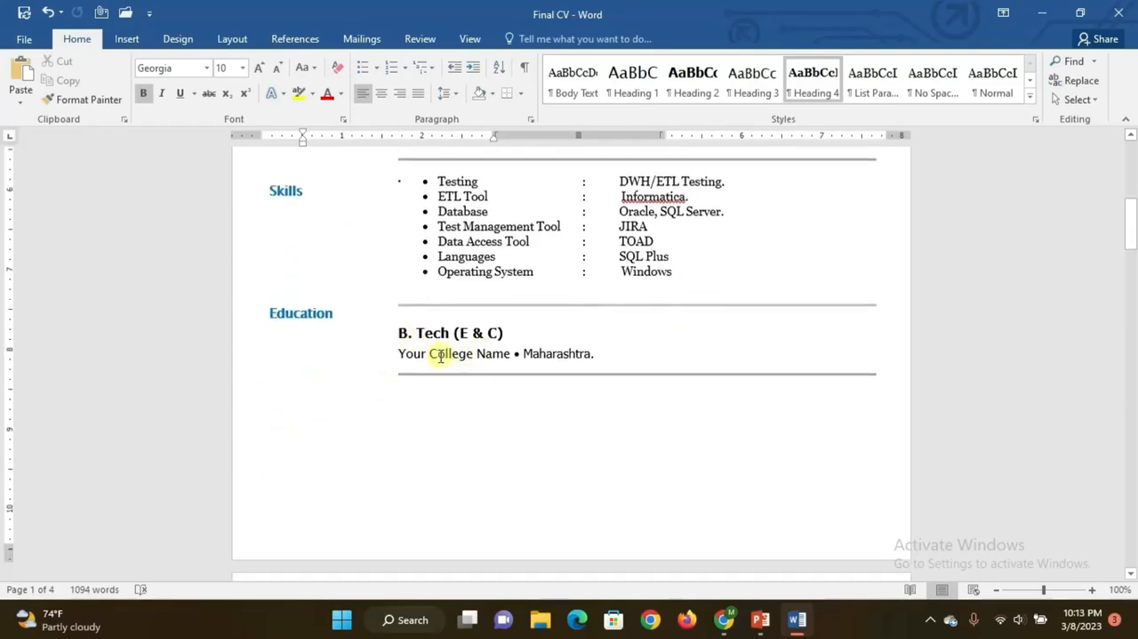
pyautogui.moveTo(552, 364)
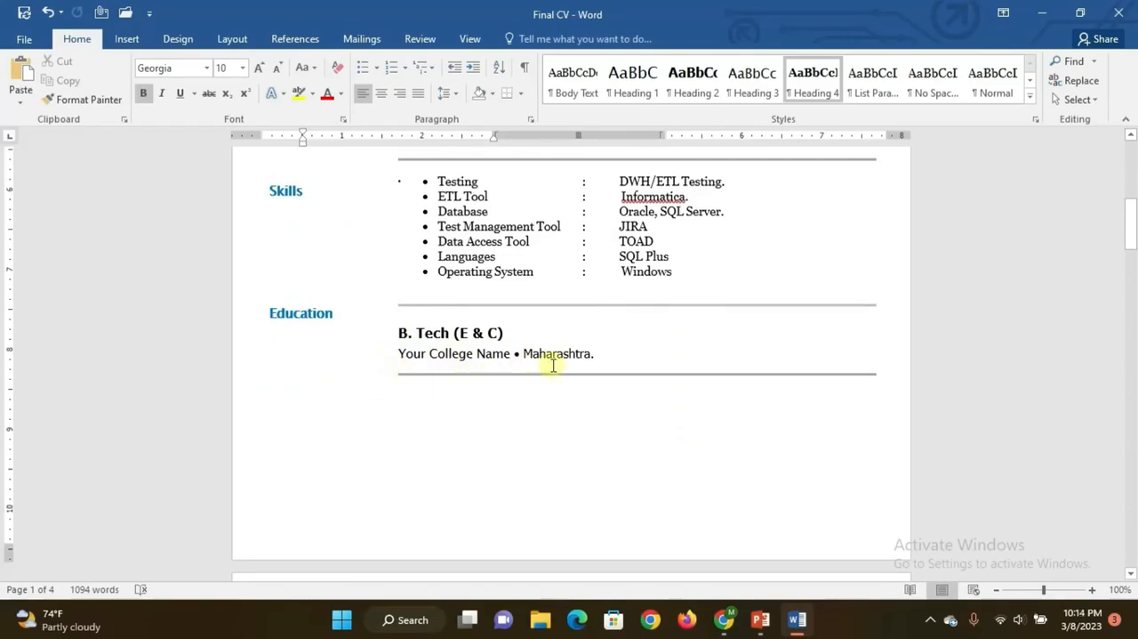
pyautogui.scroll(-3)
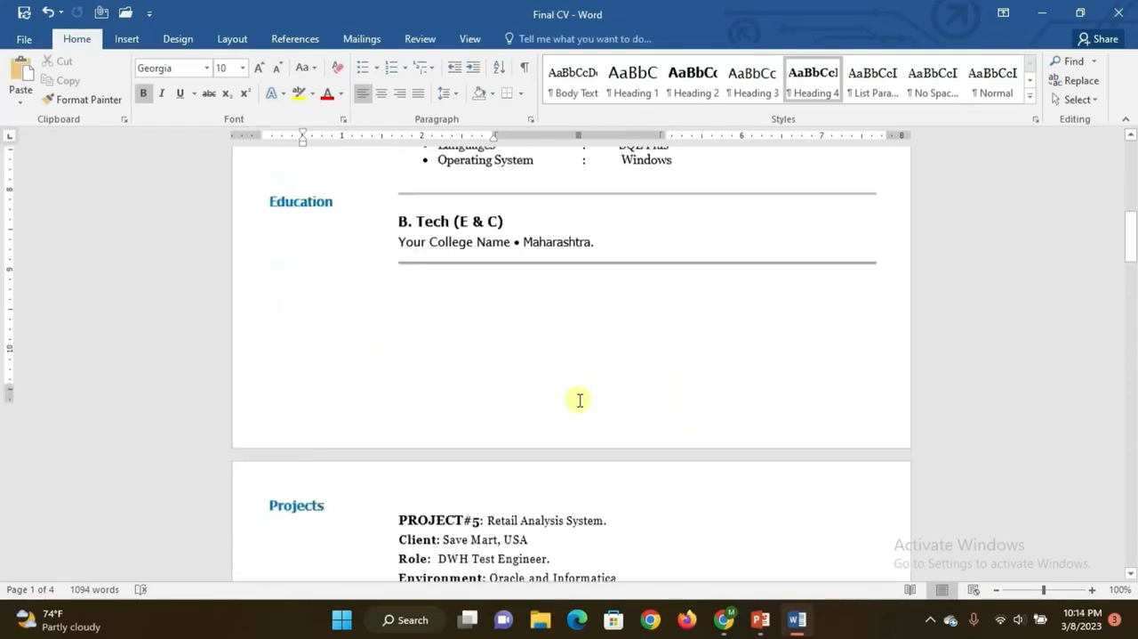
# Scroll onto page two to show Project #5, Retail Analysis System for Save Mart.
pyautogui.scroll(-3)
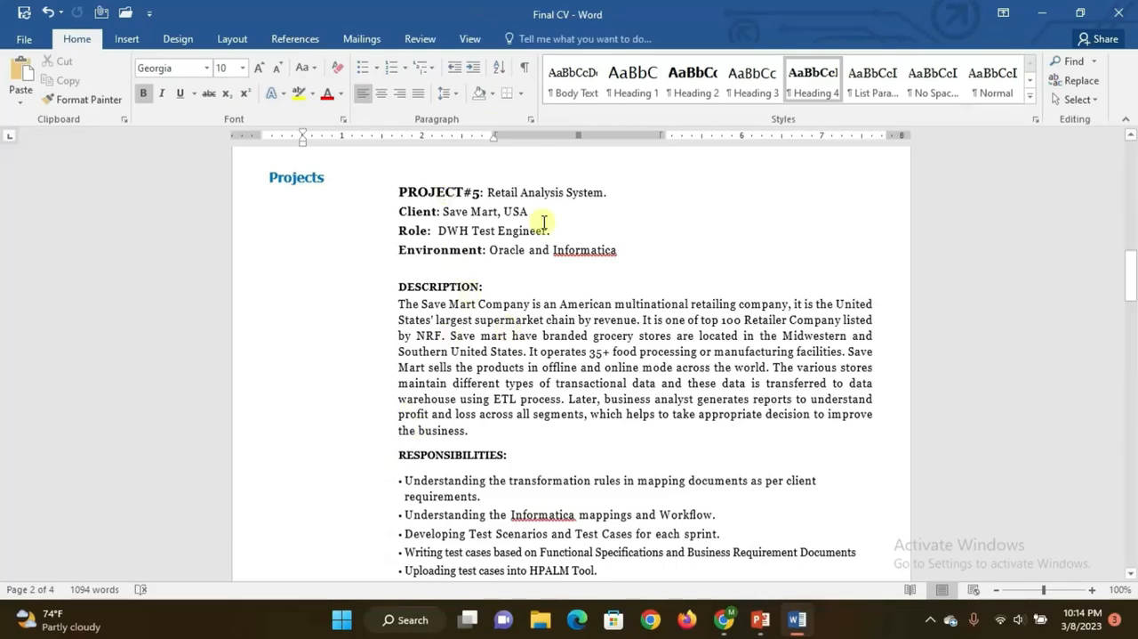
pyautogui.moveTo(616, 208)
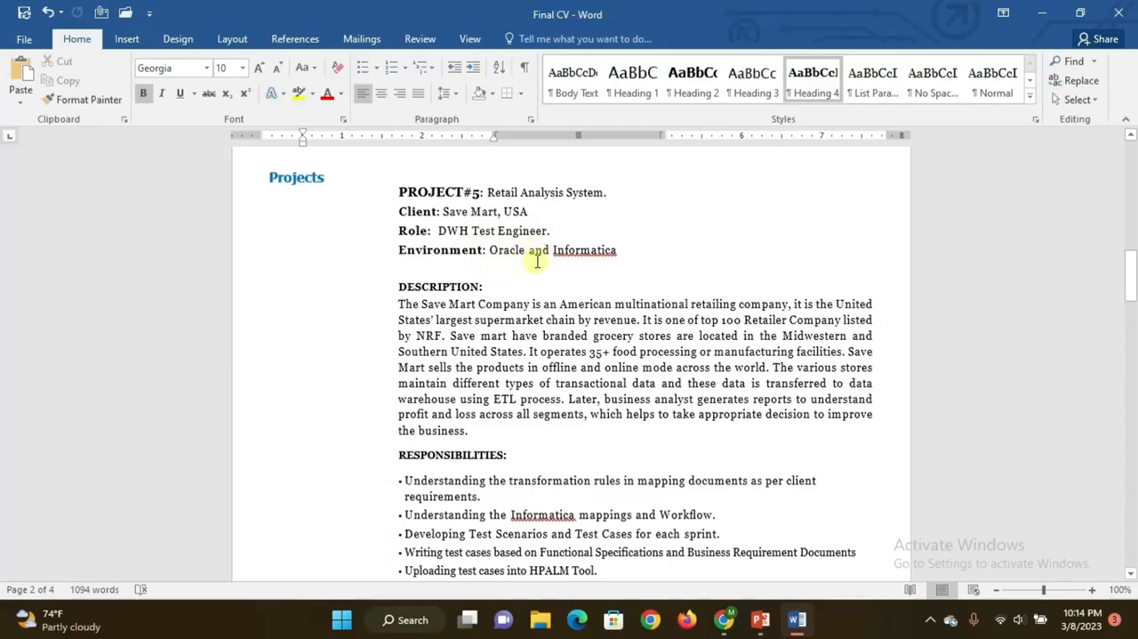
pyautogui.scroll(-3)
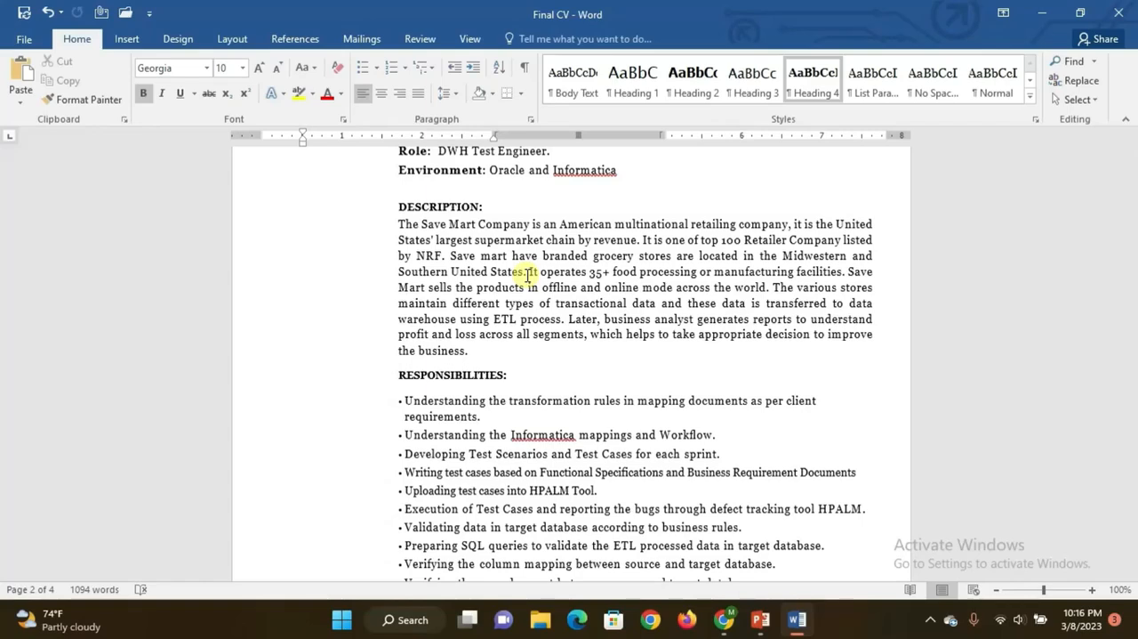
pyautogui.scroll(-3)
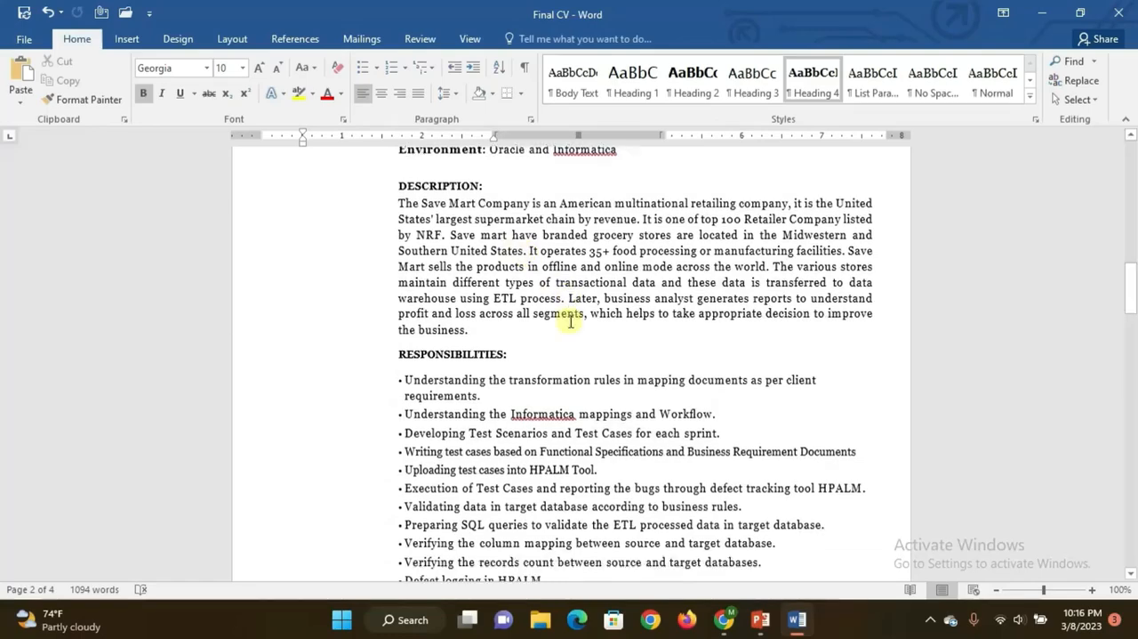
# Scroll to the end of Save Mart responsibilities and select the HPALM upload bullet.
pyautogui.scroll(-3)
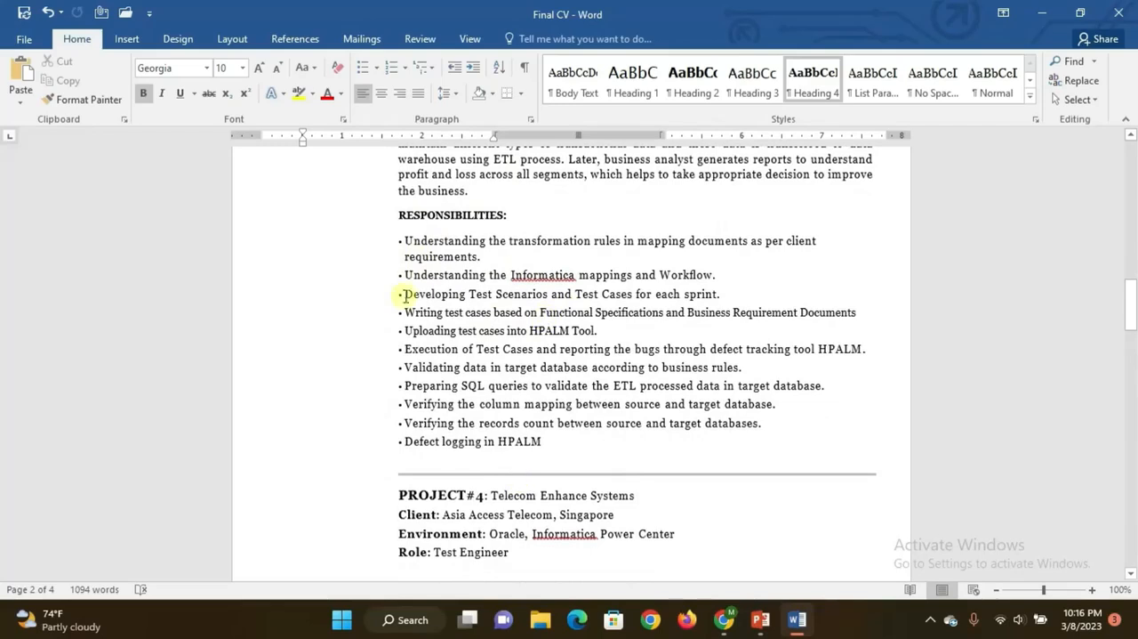
pyautogui.moveTo(587, 265)
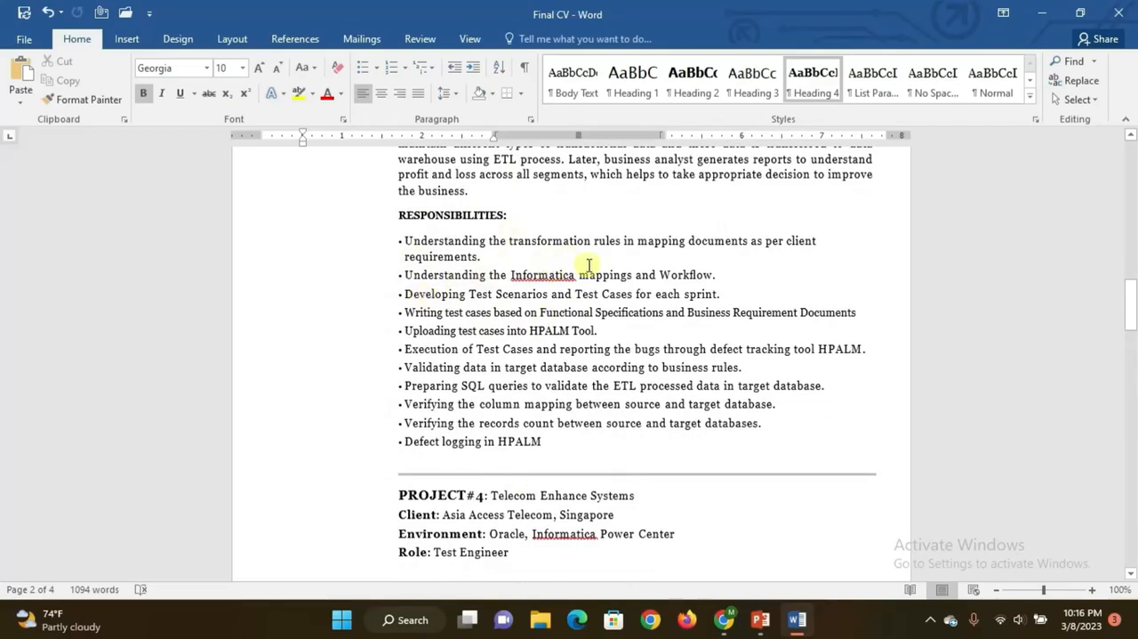
pyautogui.moveTo(816, 254)
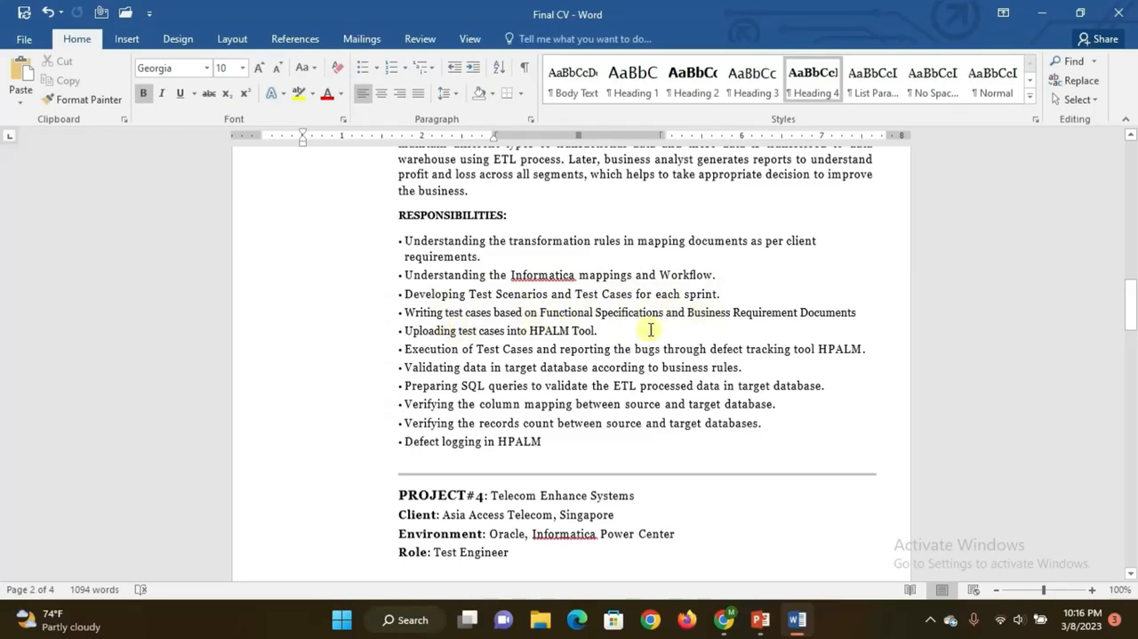
pyautogui.moveTo(820, 333)
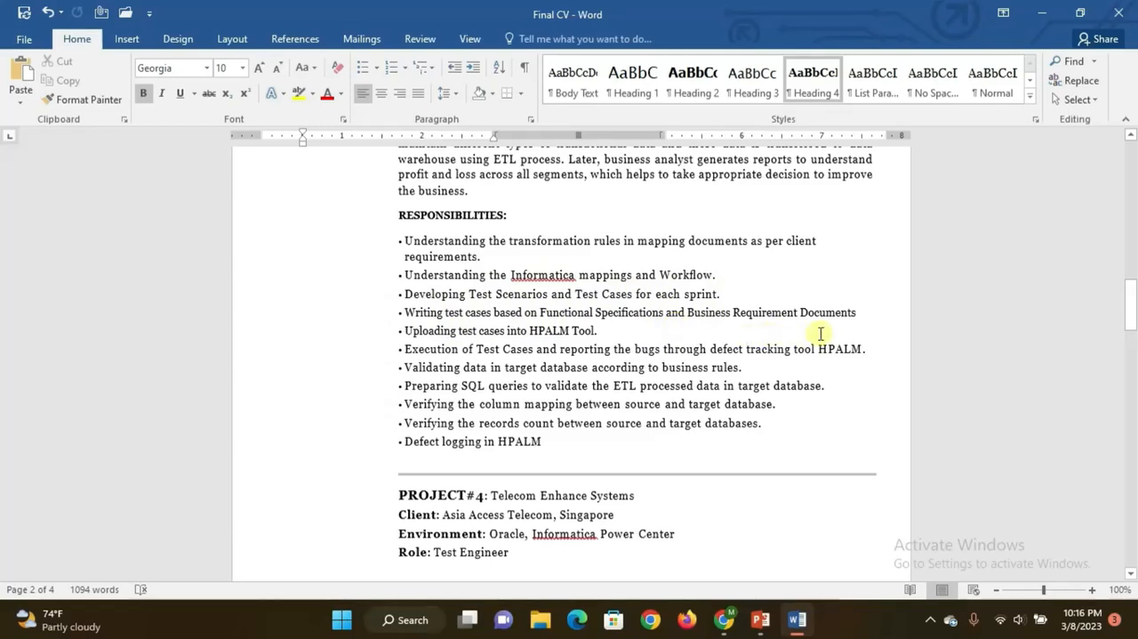
pyautogui.moveTo(498, 339)
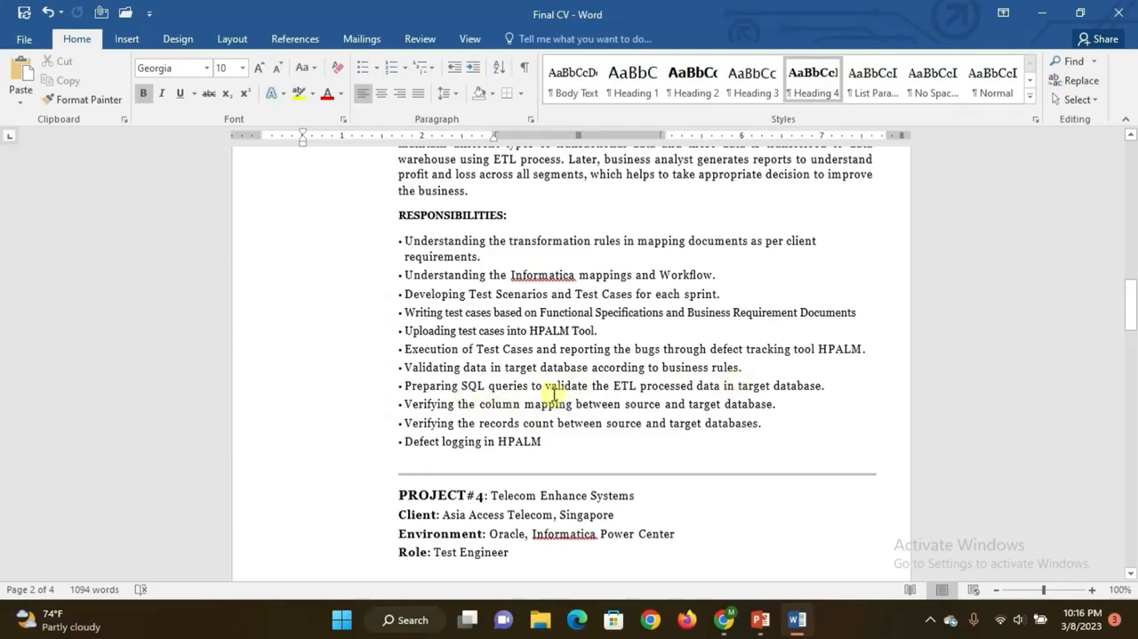
pyautogui.moveTo(665, 403)
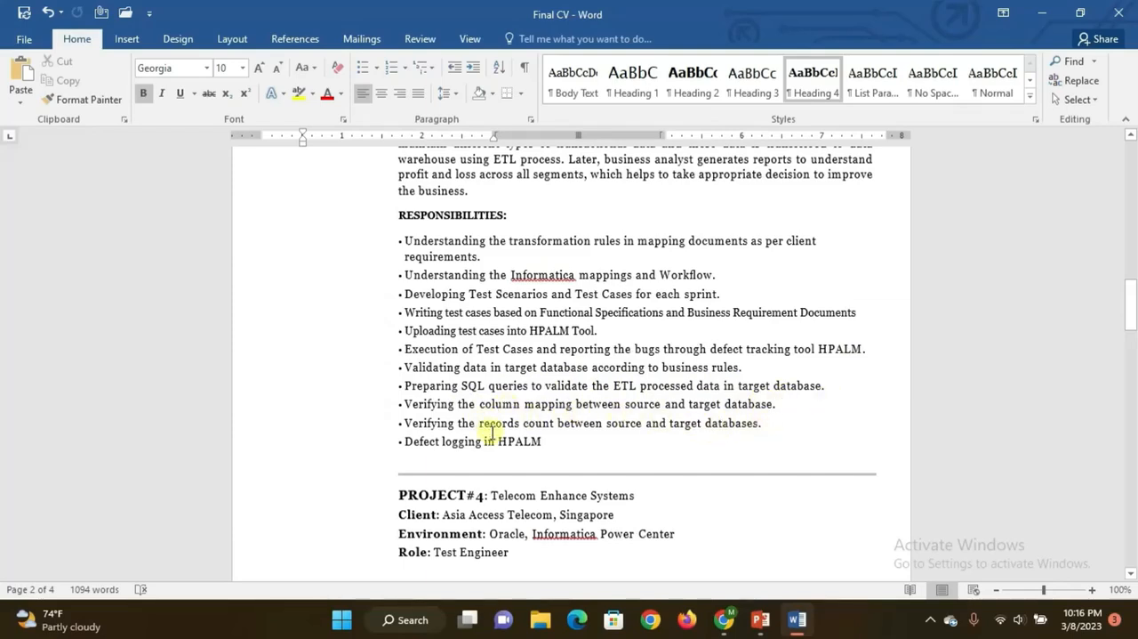
pyautogui.moveTo(658, 431)
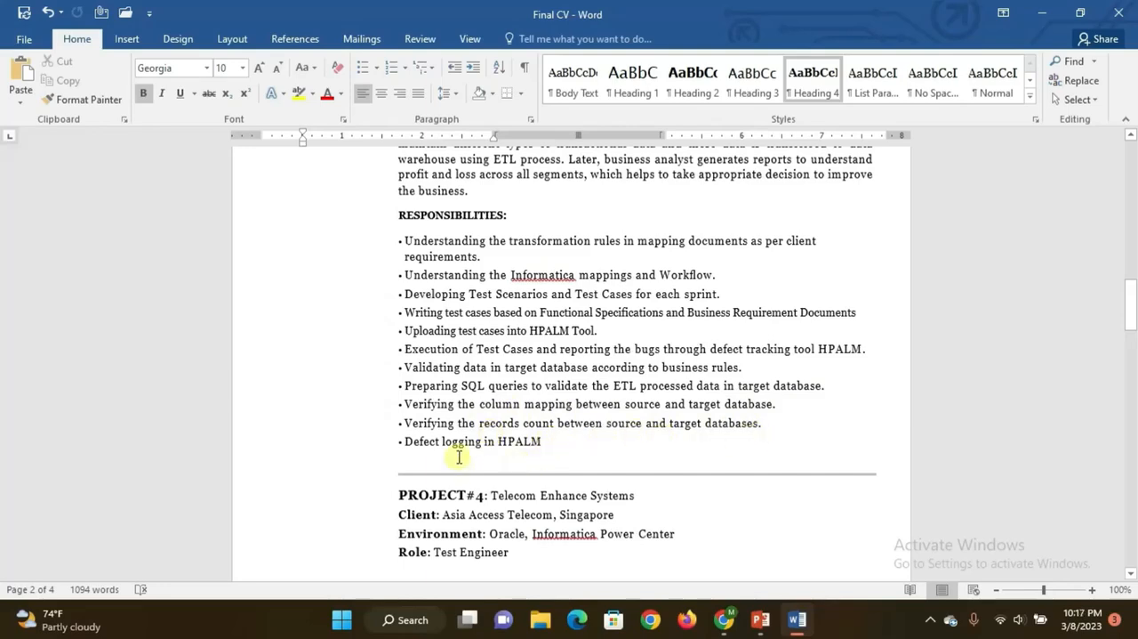
pyautogui.moveTo(547, 455)
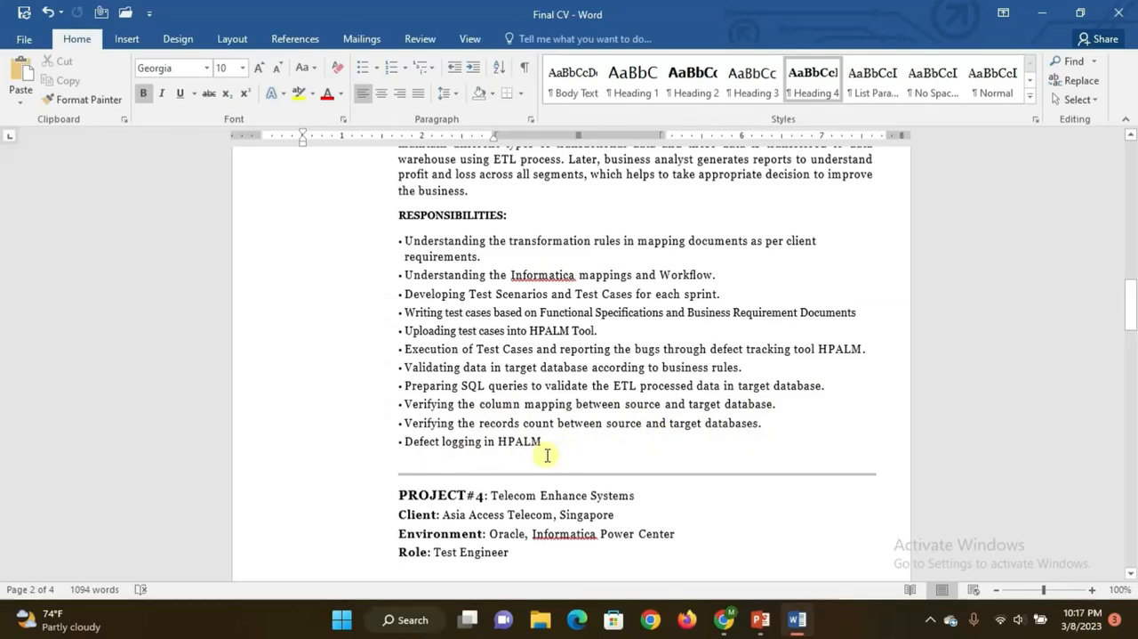
pyautogui.moveTo(402, 240)
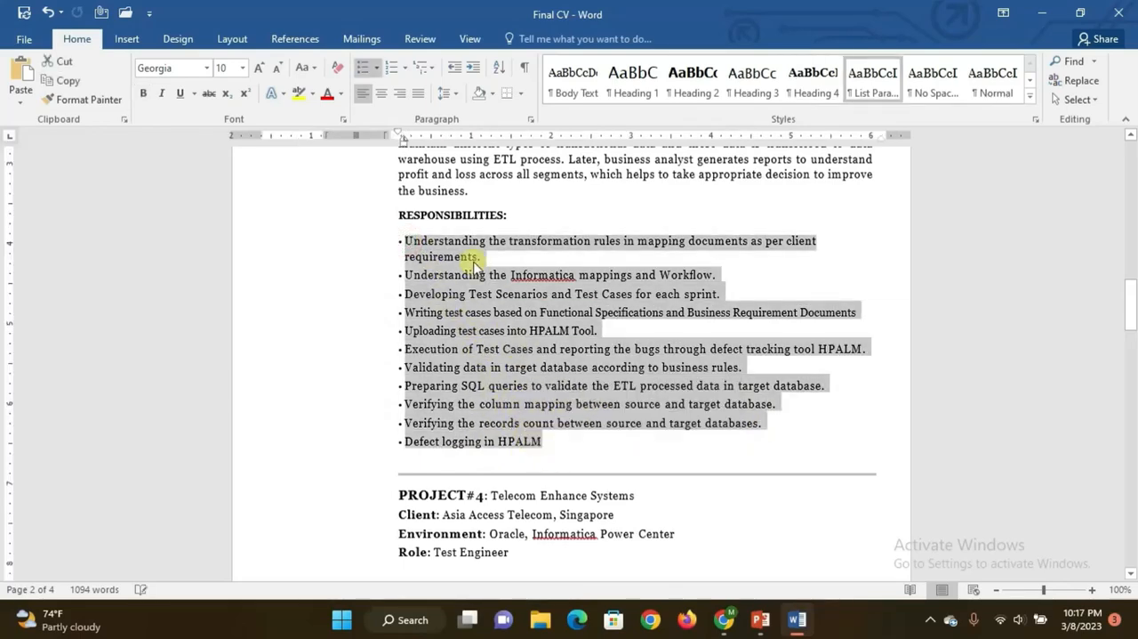
pyautogui.click(411, 240)
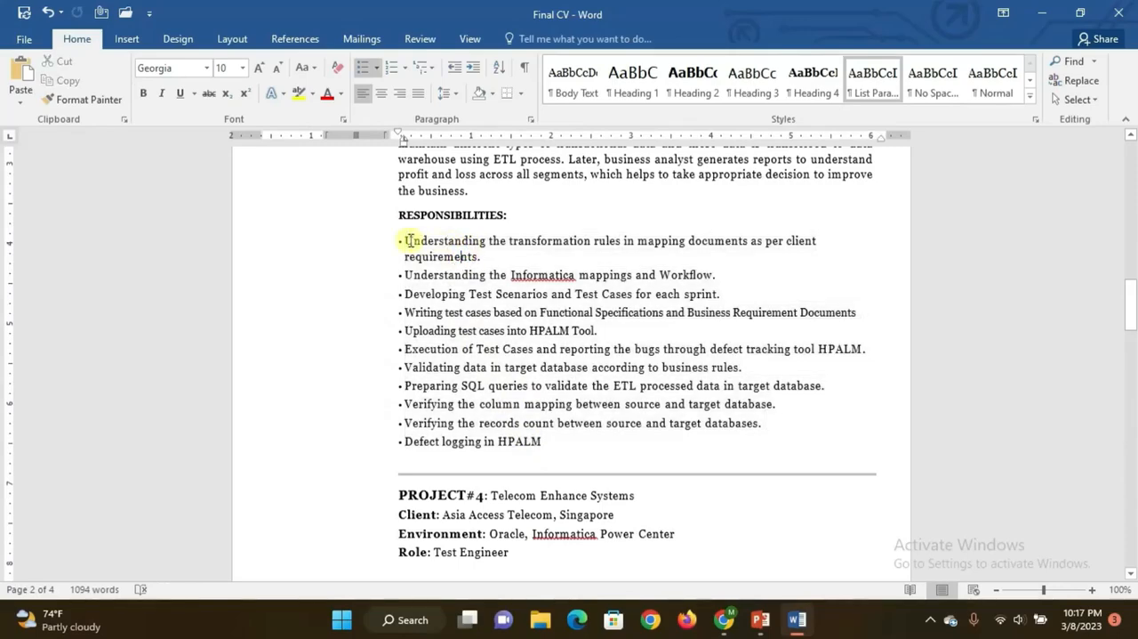
pyautogui.moveTo(404, 240); pyautogui.dragTo(481, 256)
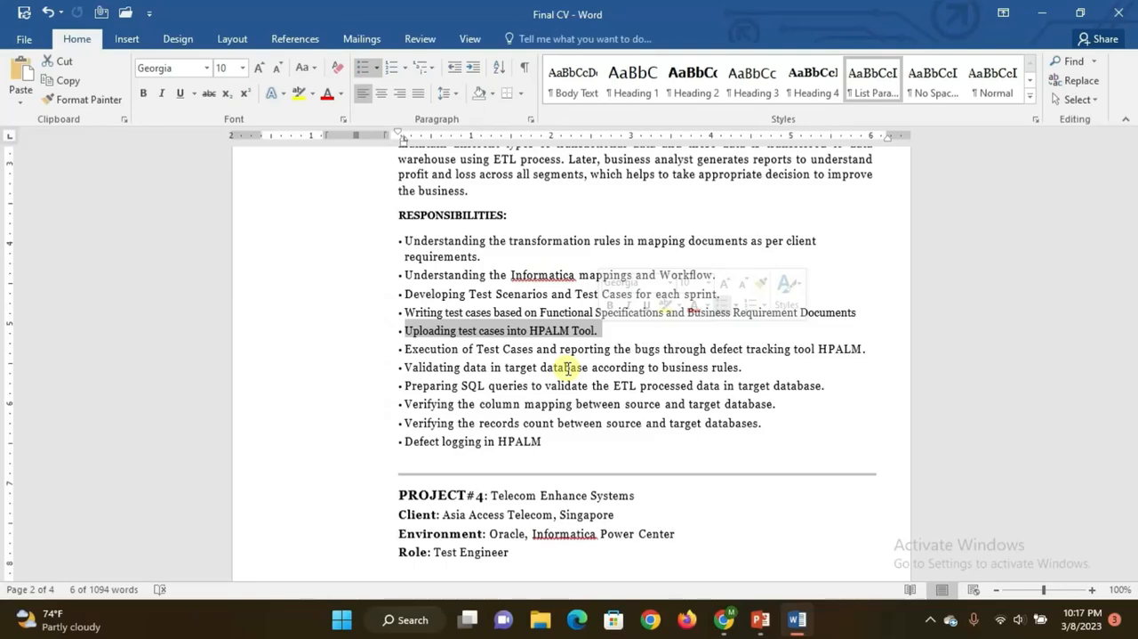
pyautogui.scroll(-3)
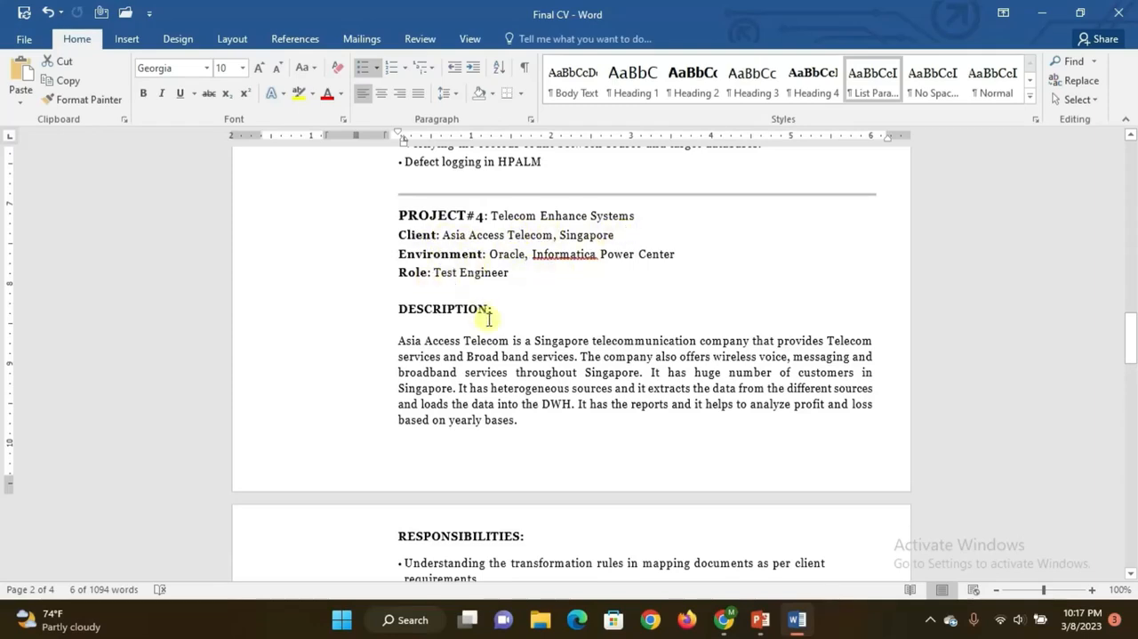
pyautogui.scroll(-3)
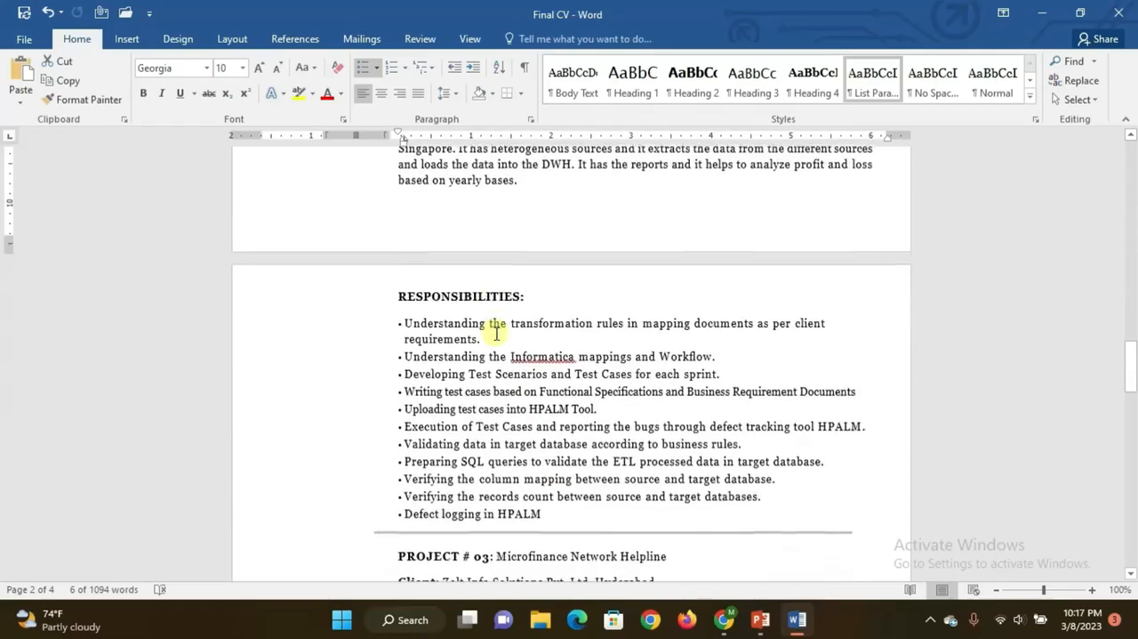
pyautogui.scroll(-3)
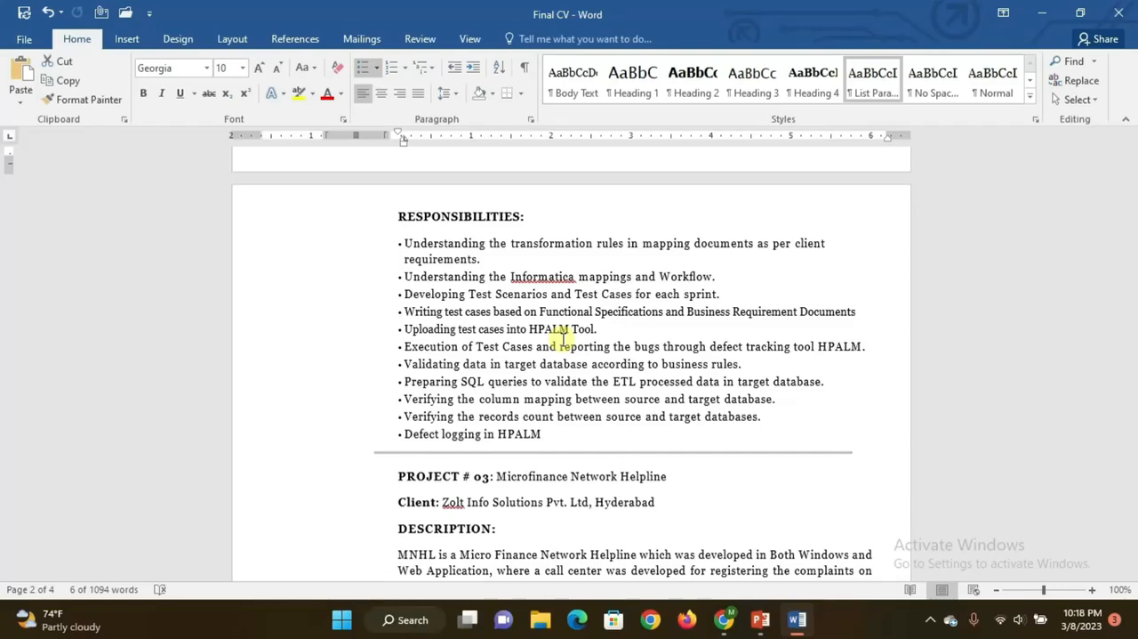
# Scroll through Projects #03 and #2 to the page-four Certifications section.
pyautogui.scroll(-3)
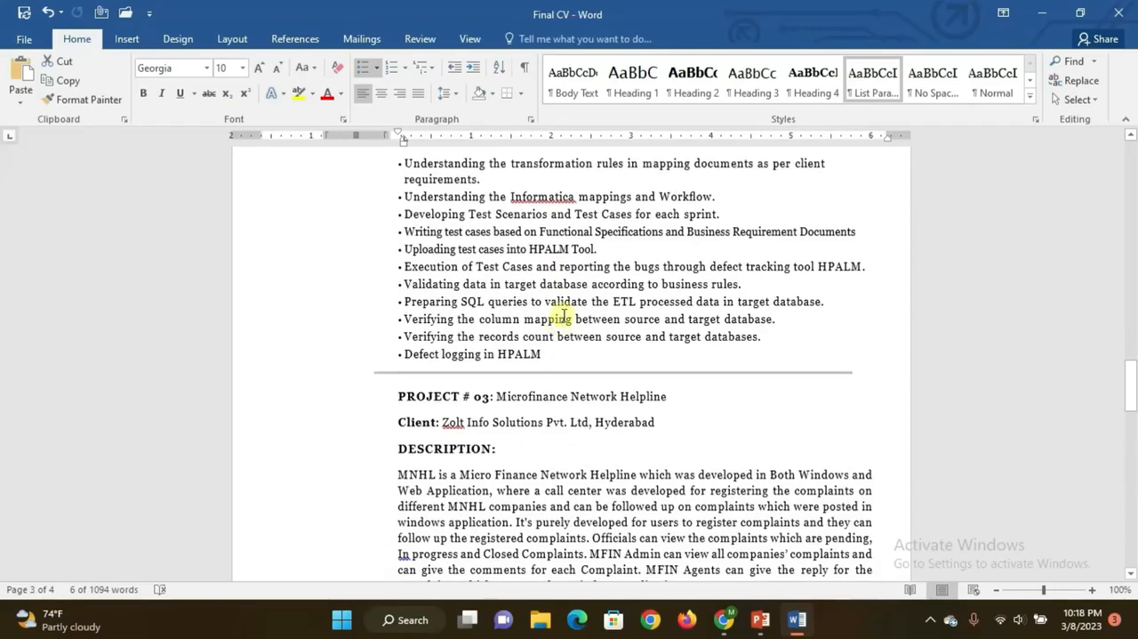
pyautogui.scroll(-3)
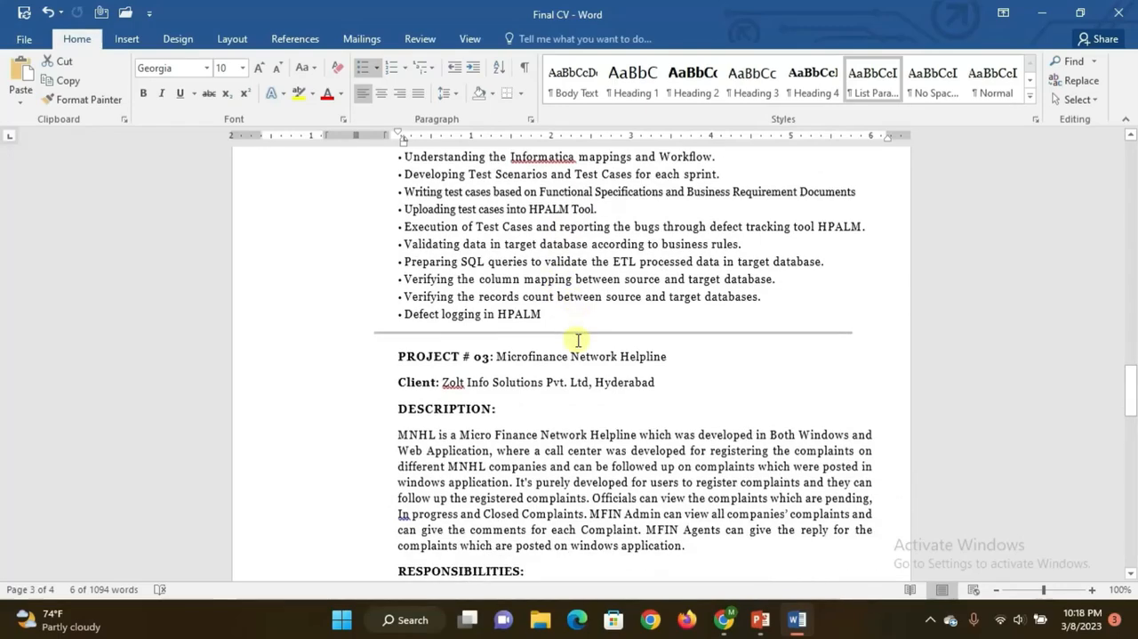
pyautogui.scroll(-3)
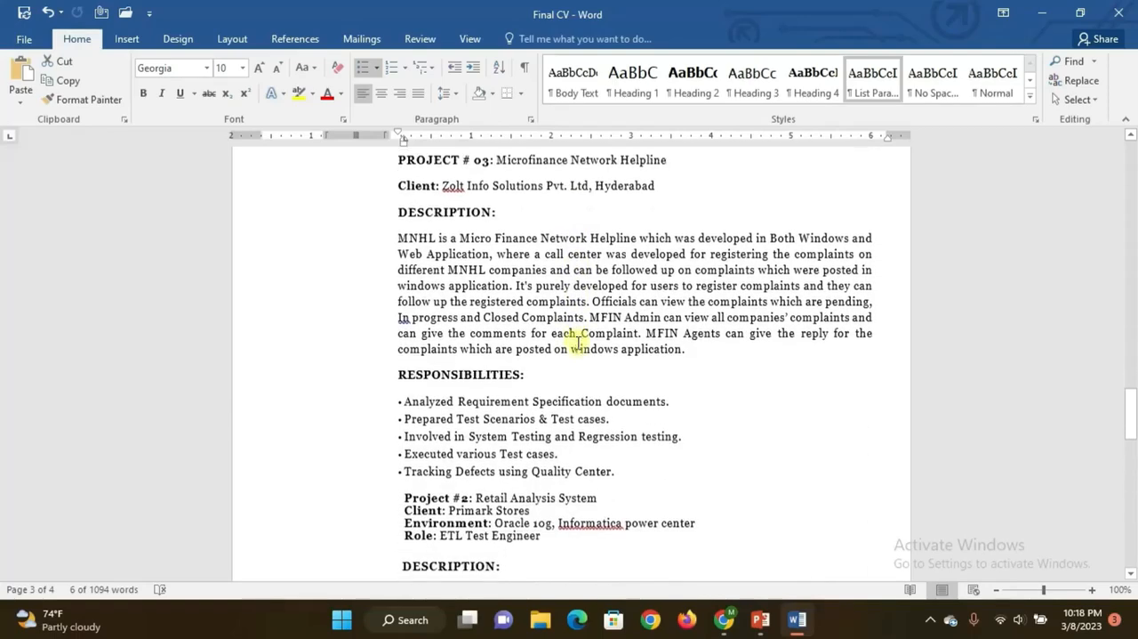
pyautogui.scroll(-3)
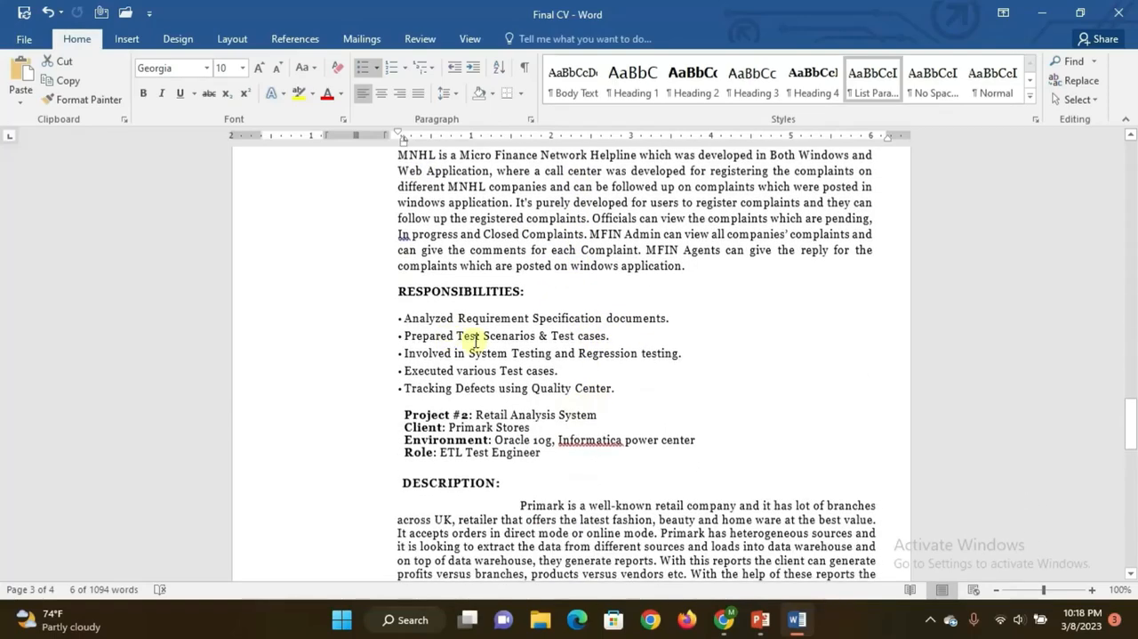
pyautogui.scroll(-3)
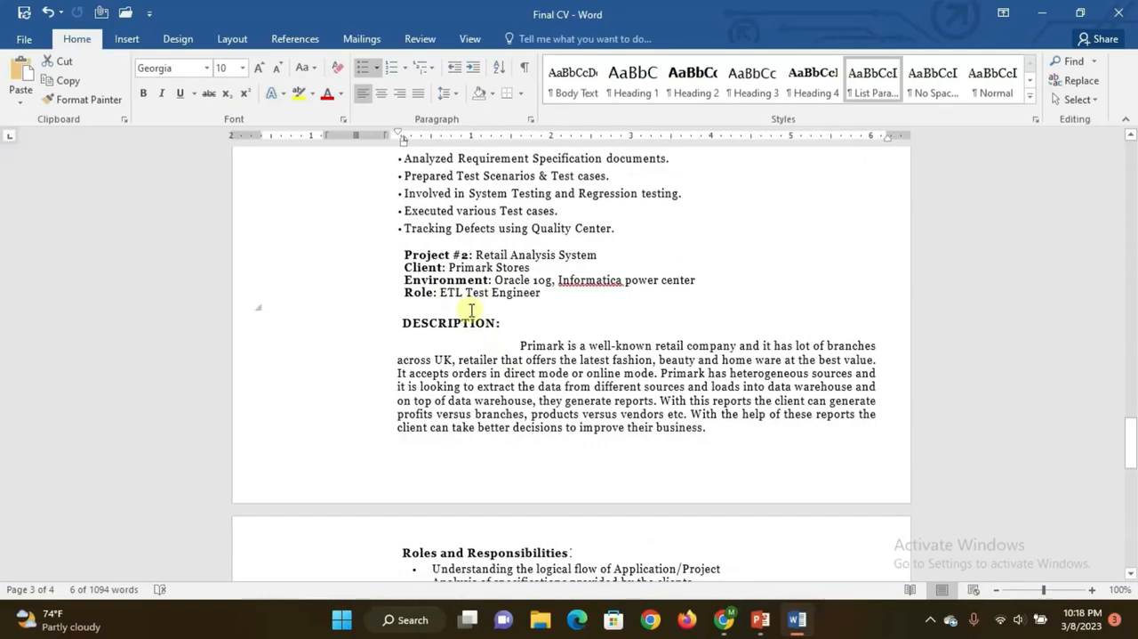
pyautogui.scroll(-3)
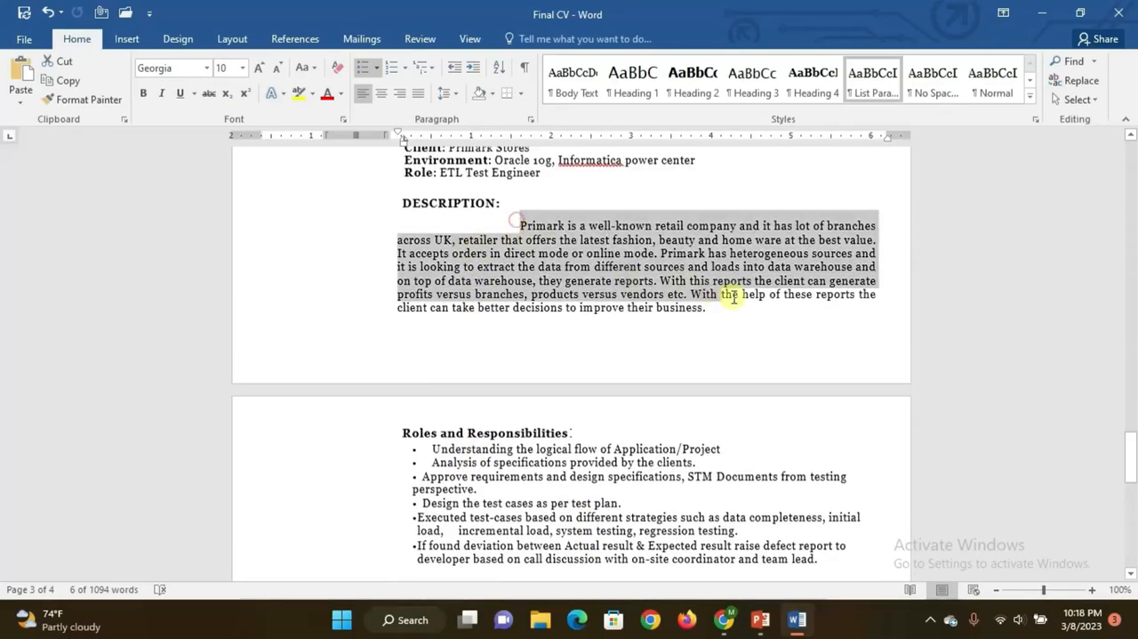
pyautogui.scroll(-3)
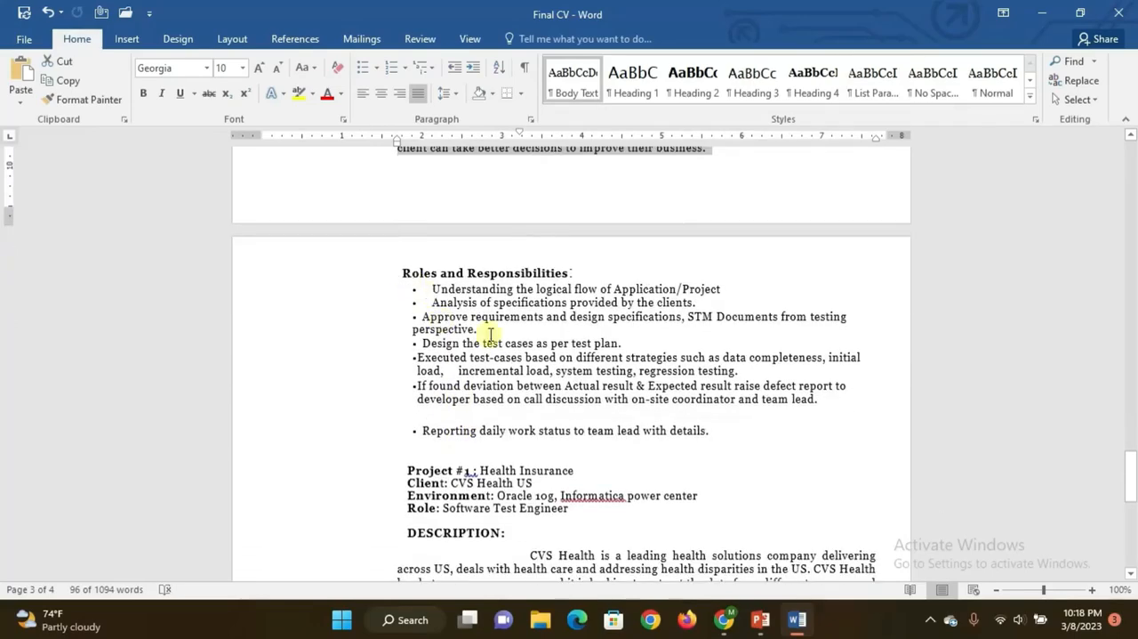
pyautogui.scroll(-3)
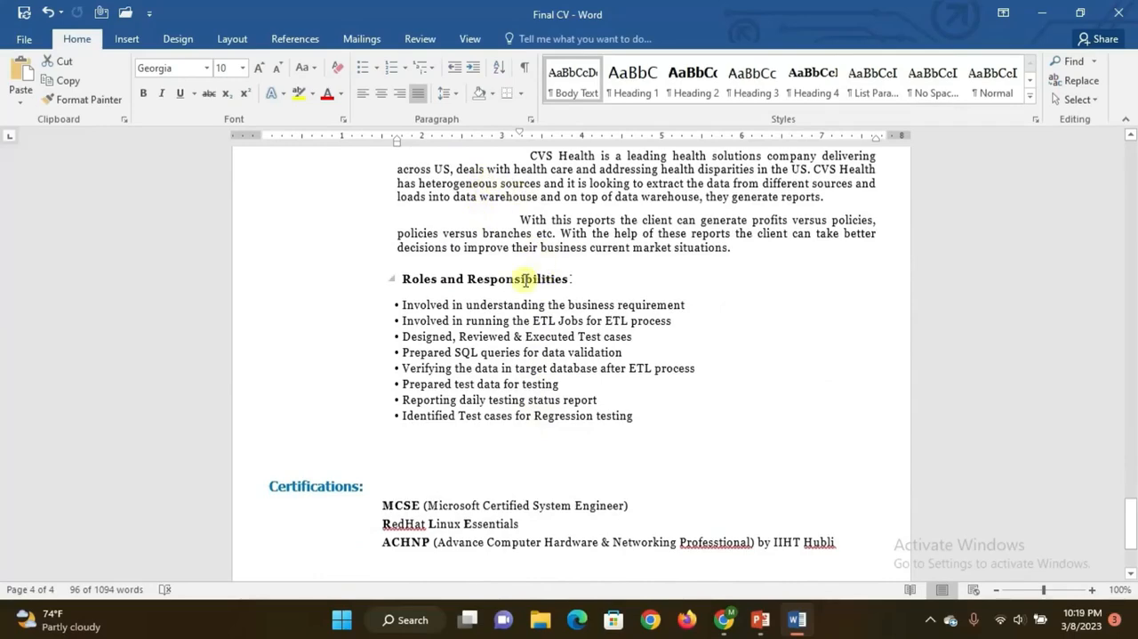
# Return to the Primark Stores Retail Analysis System project on page three.
pyautogui.scroll(-3)
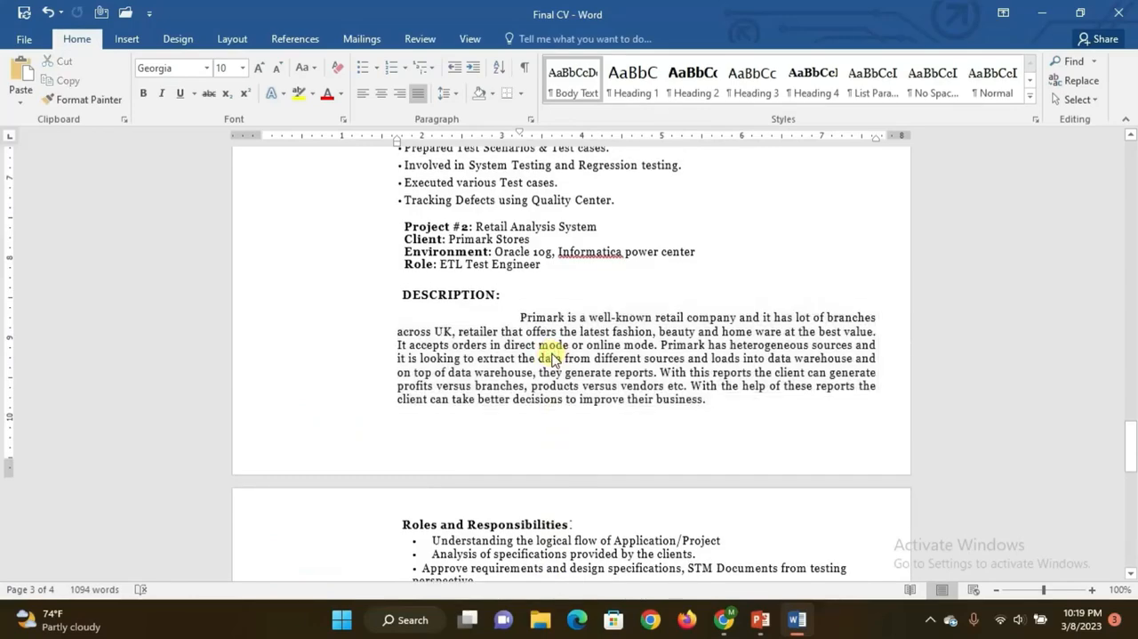
# Scroll back to page one's ETL Test Associate heading and Summary bullets.
pyautogui.scroll(-3)
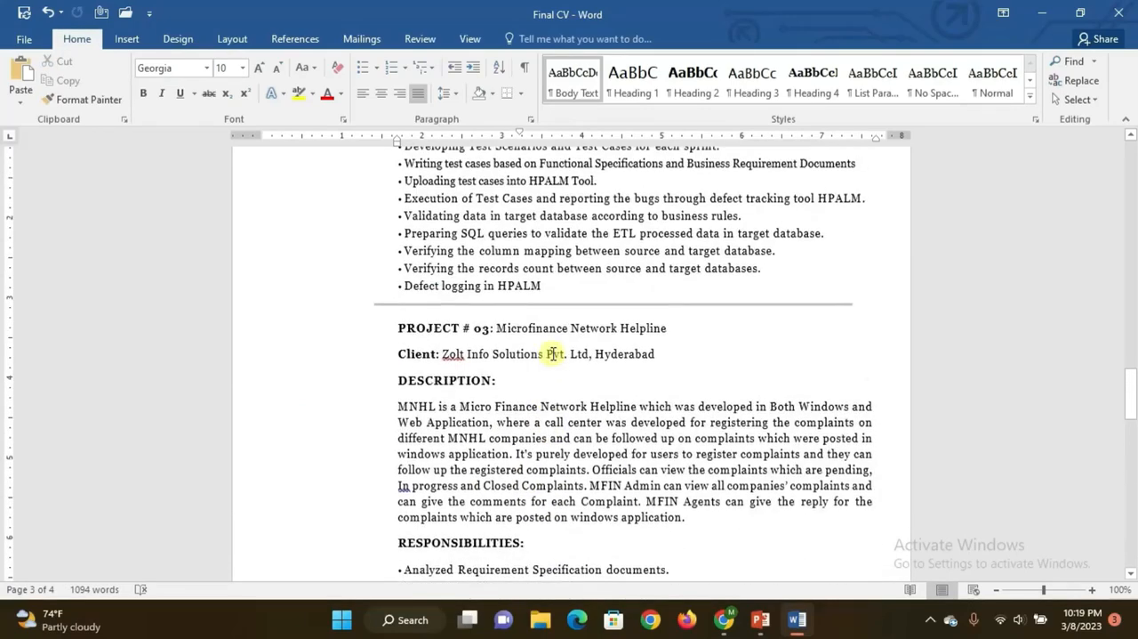
pyautogui.scroll(-3)
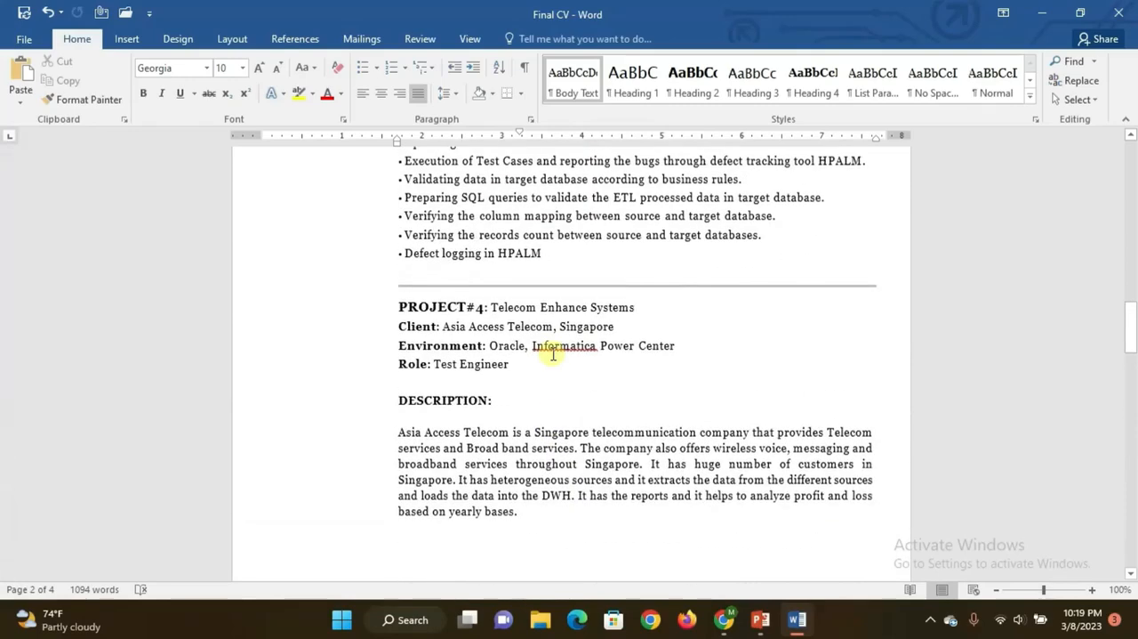
pyautogui.scroll(-3)
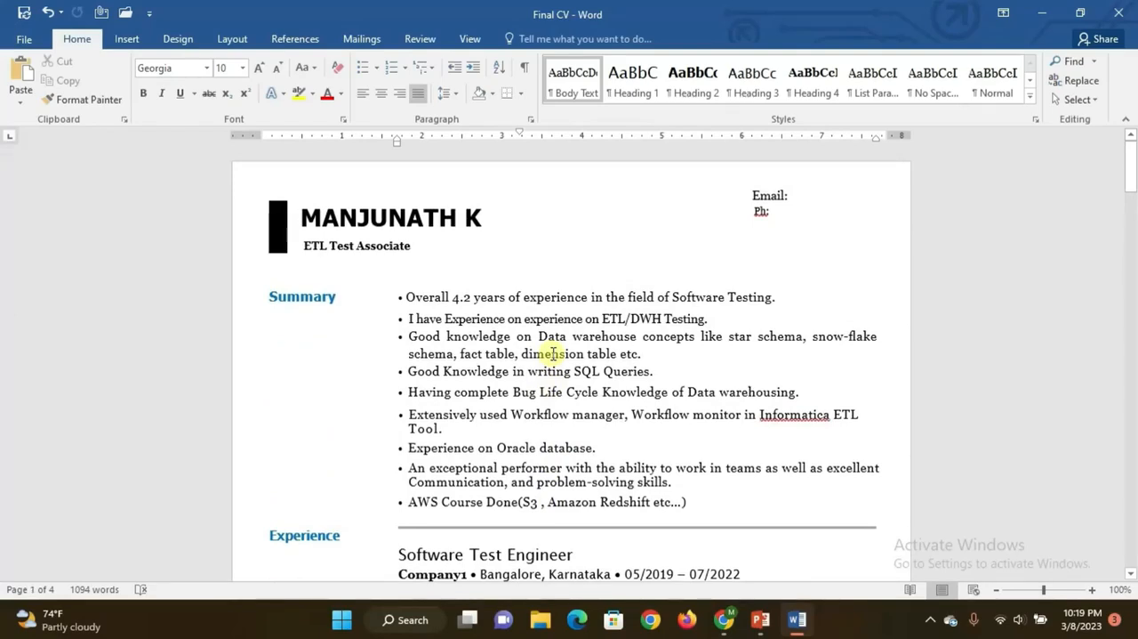
pyautogui.moveTo(512, 442)
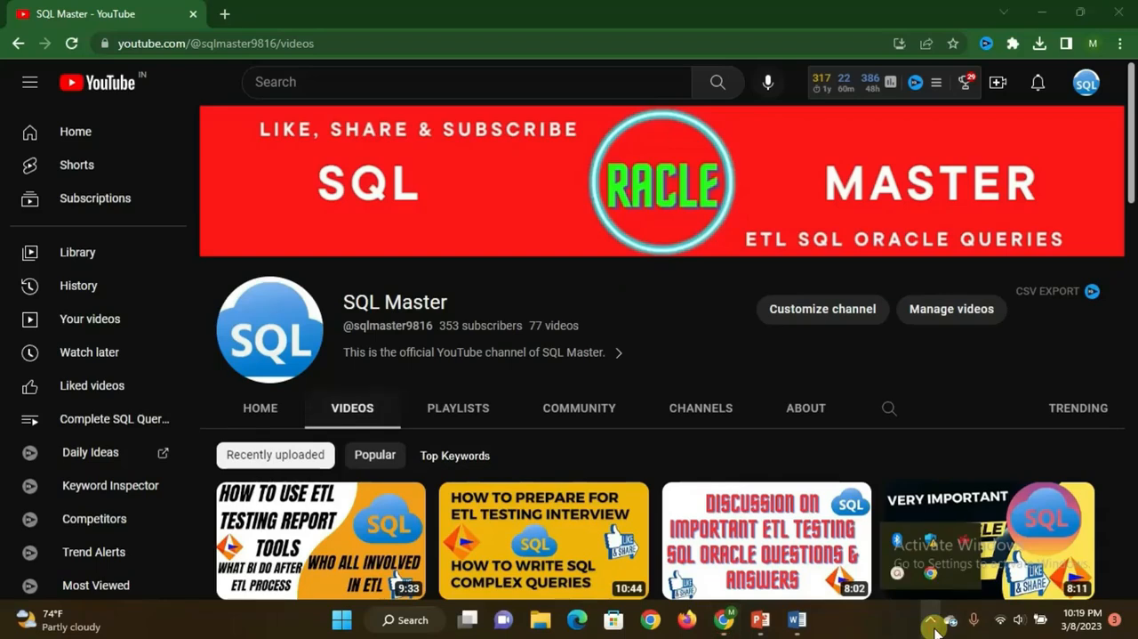
pyautogui.moveTo(895, 583)
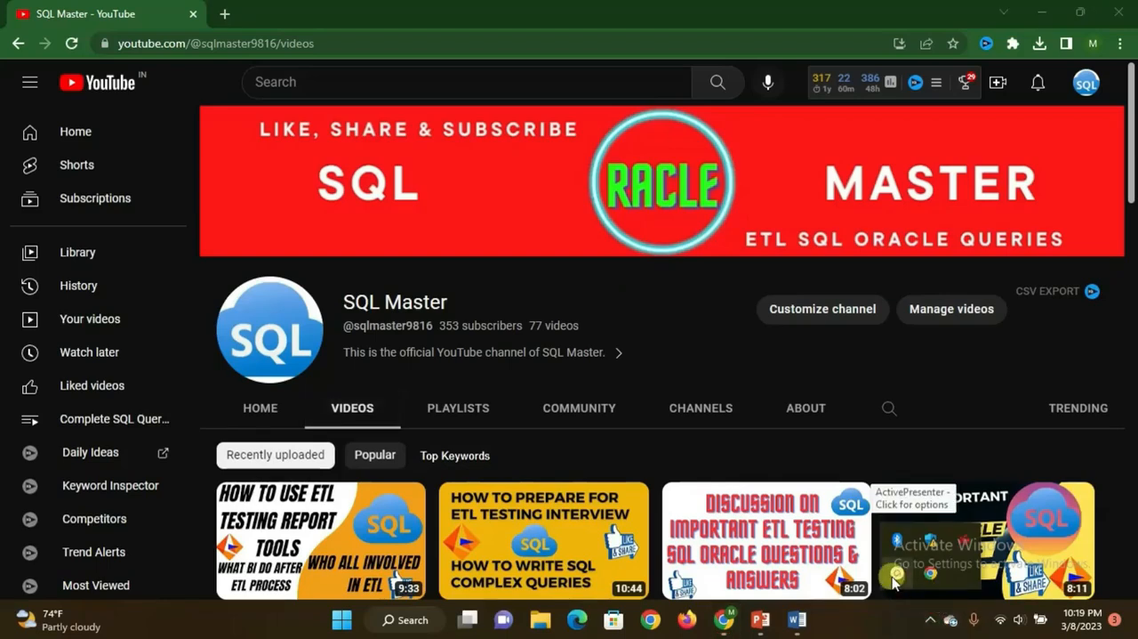